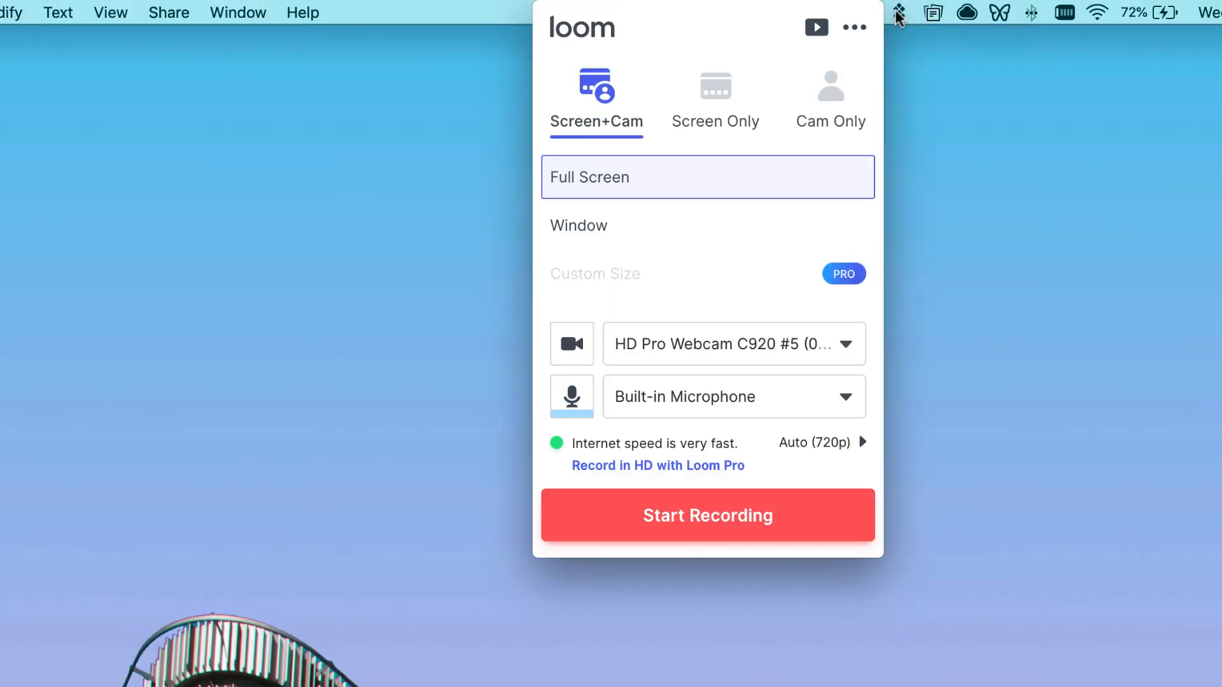
Step: Finish the Loom recording from the menu bar panel and open its share page in Chrome
click(571, 396)
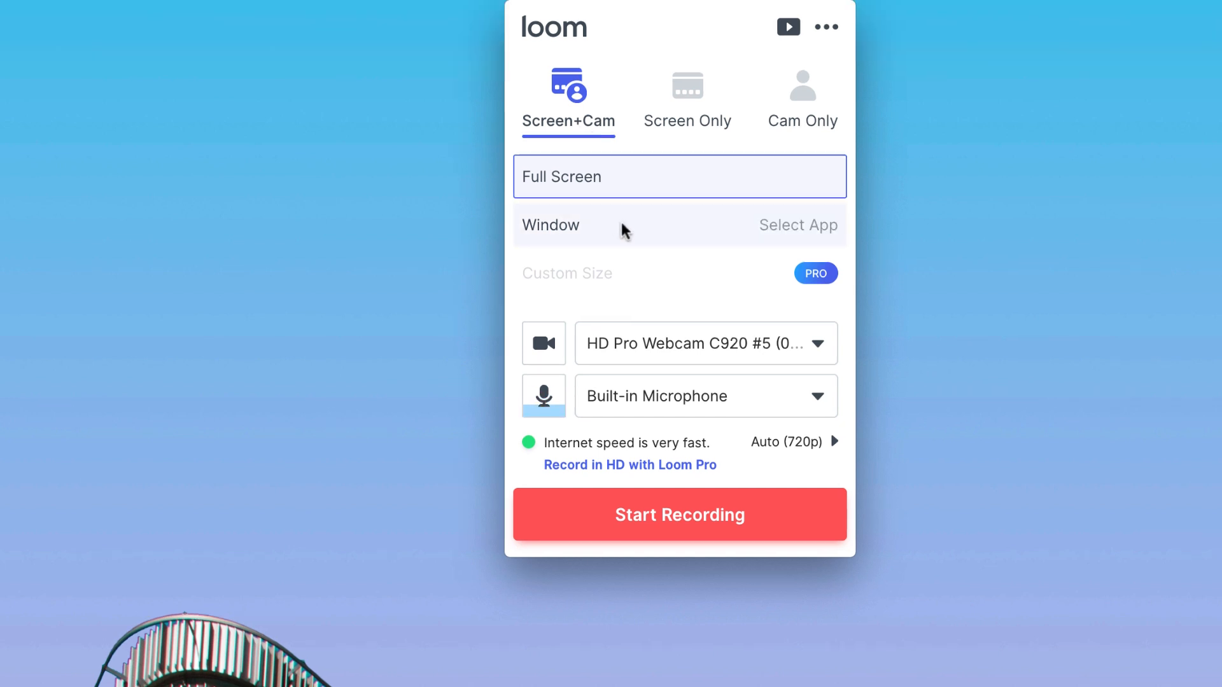
click(551, 225)
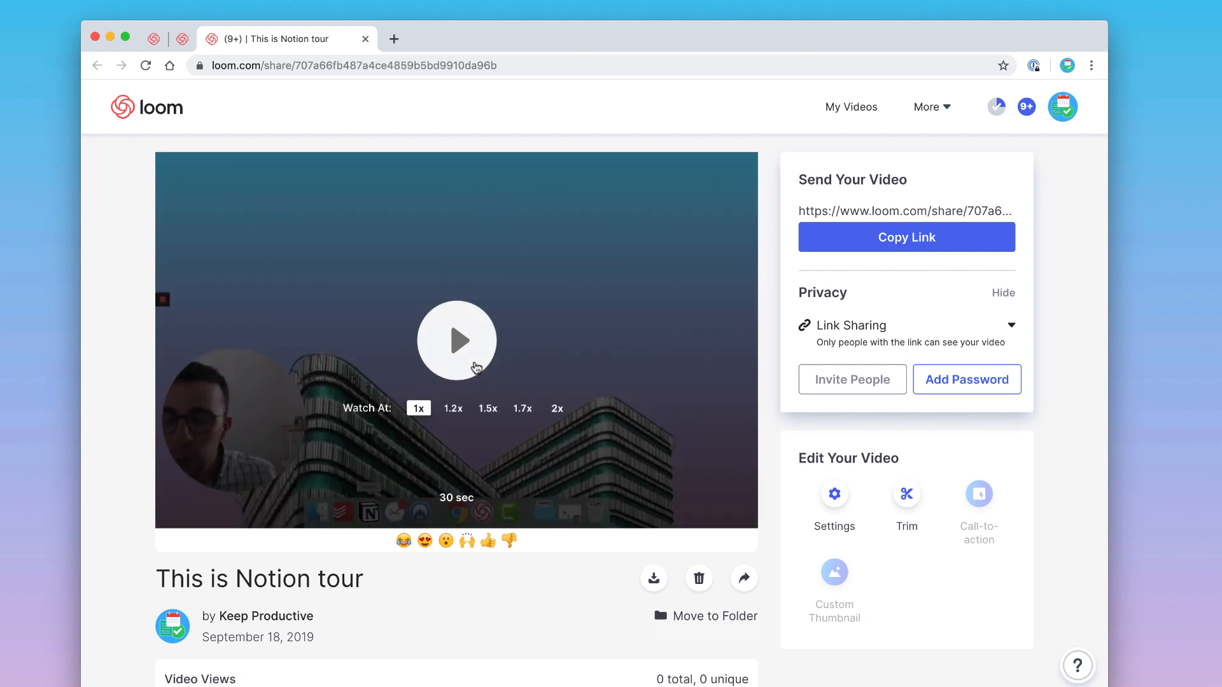
click(896, 13)
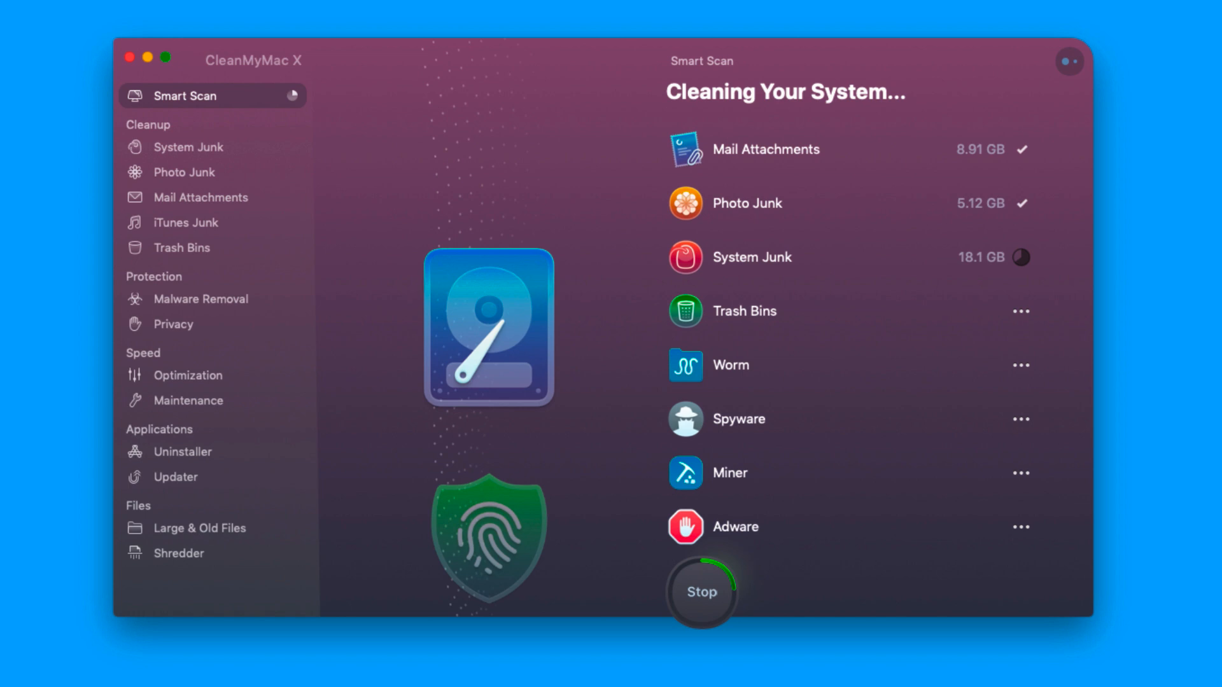
Step: Start the Smart Scan cleanup of mail attachments, photo junk and system junk
click(189, 456)
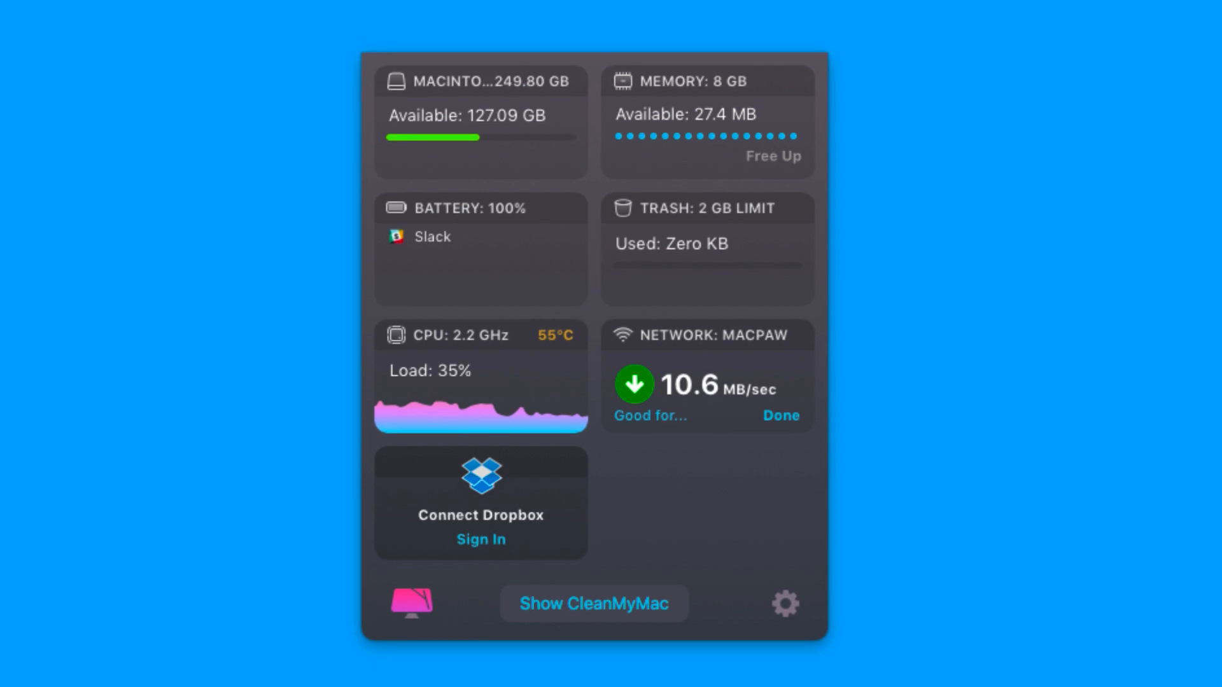
Step: Show the CleanMyMac X menu-bar monitor with disk, memory, battery, CPU and network status
click(780, 10)
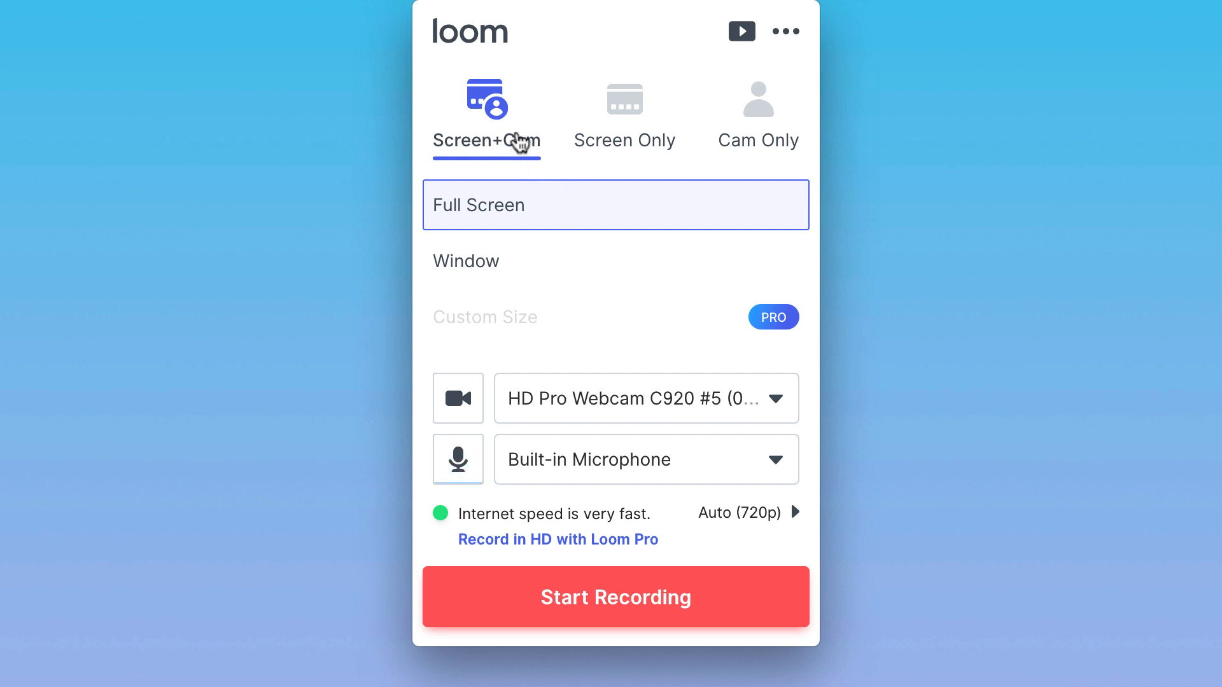
Step: Set Loom to full-screen Screen+Cam with camera bubble and microphone, and start recording
click(458, 459)
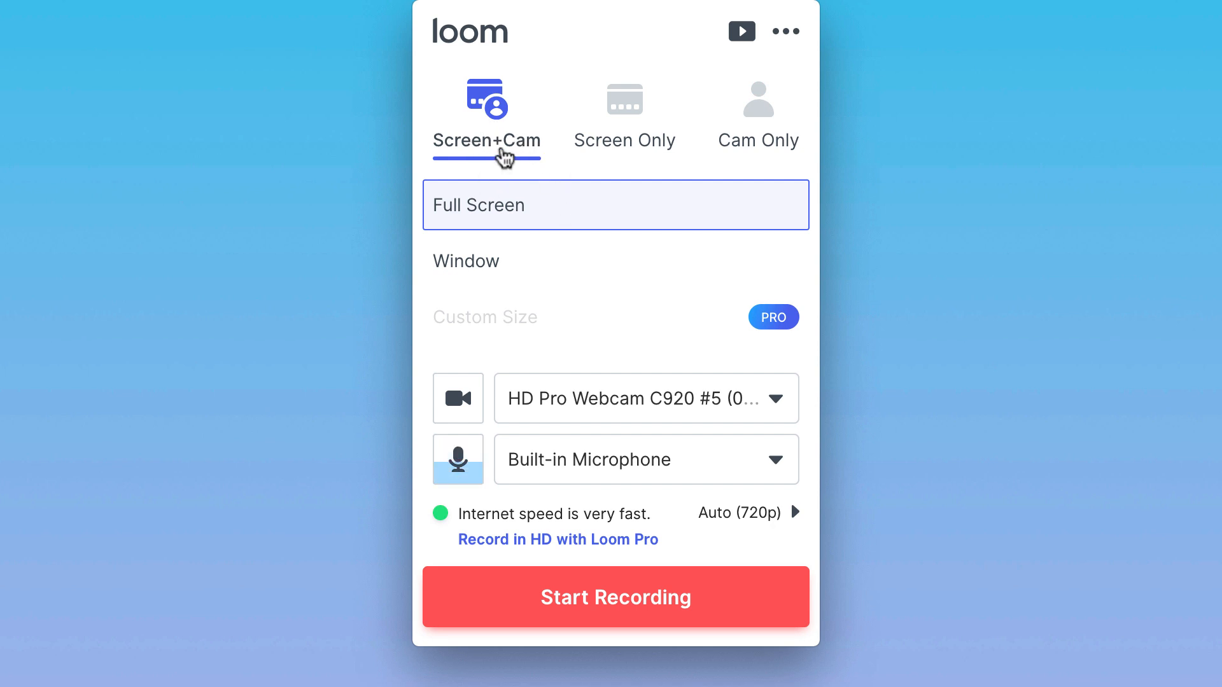
click(615, 597)
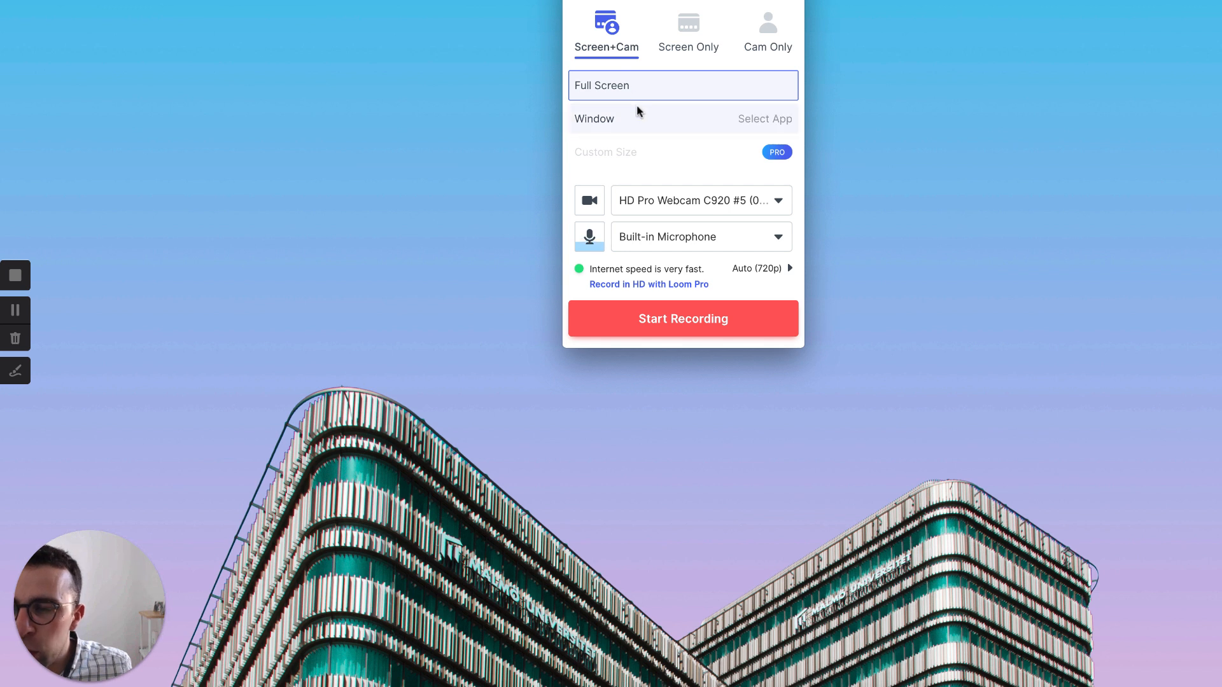
click(682, 118)
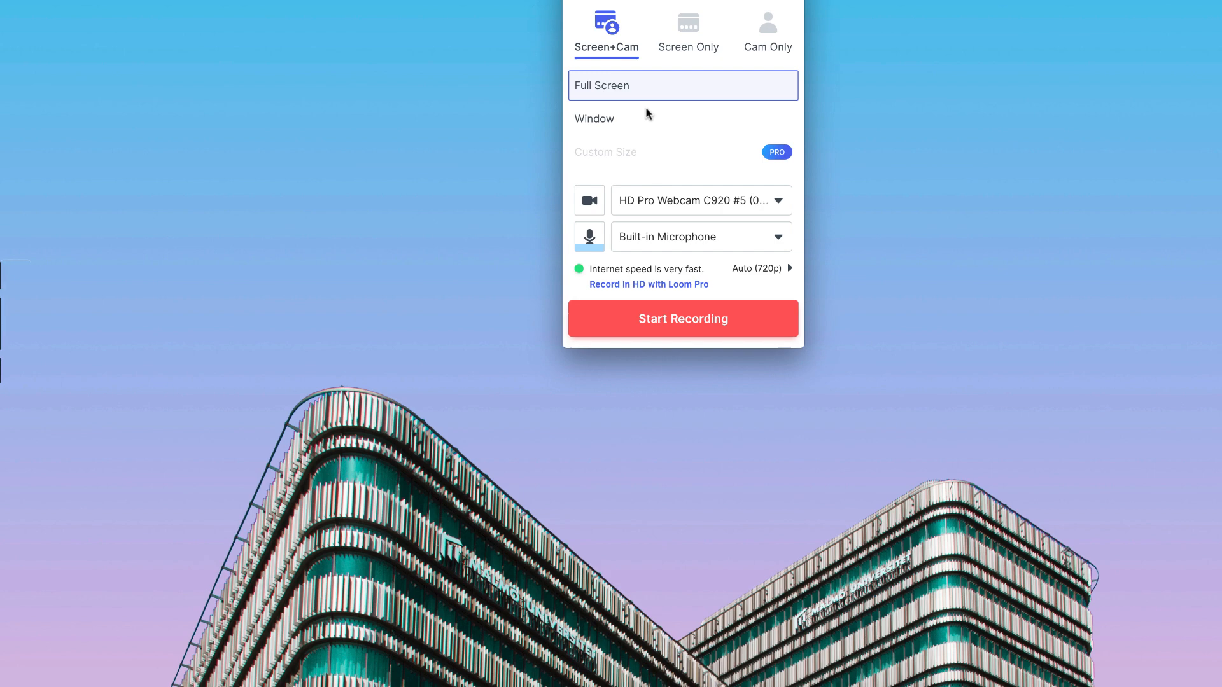
click(682, 319)
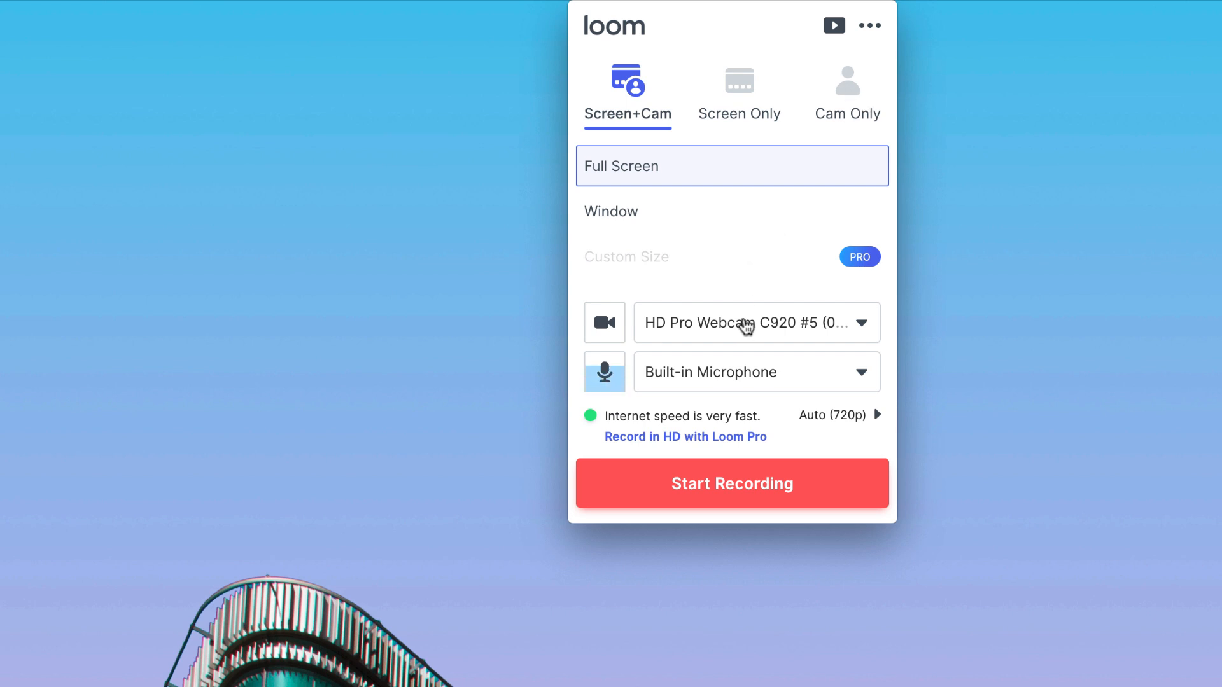
click(756, 323)
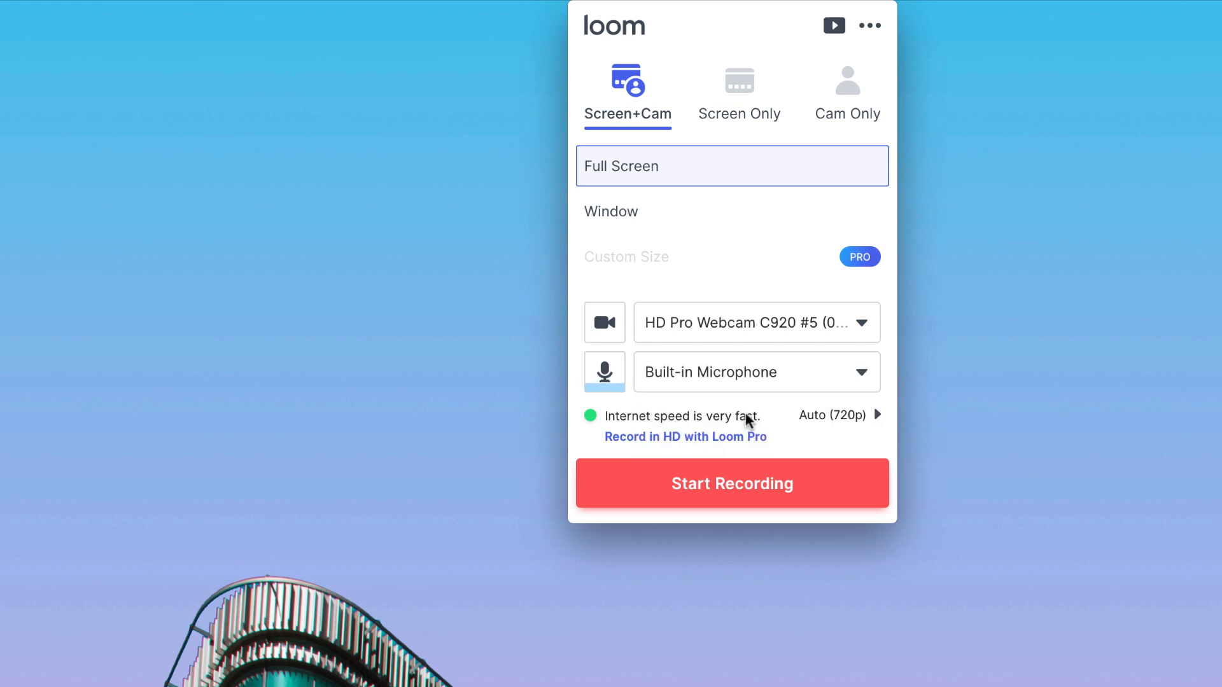
mouse_move(726, 385)
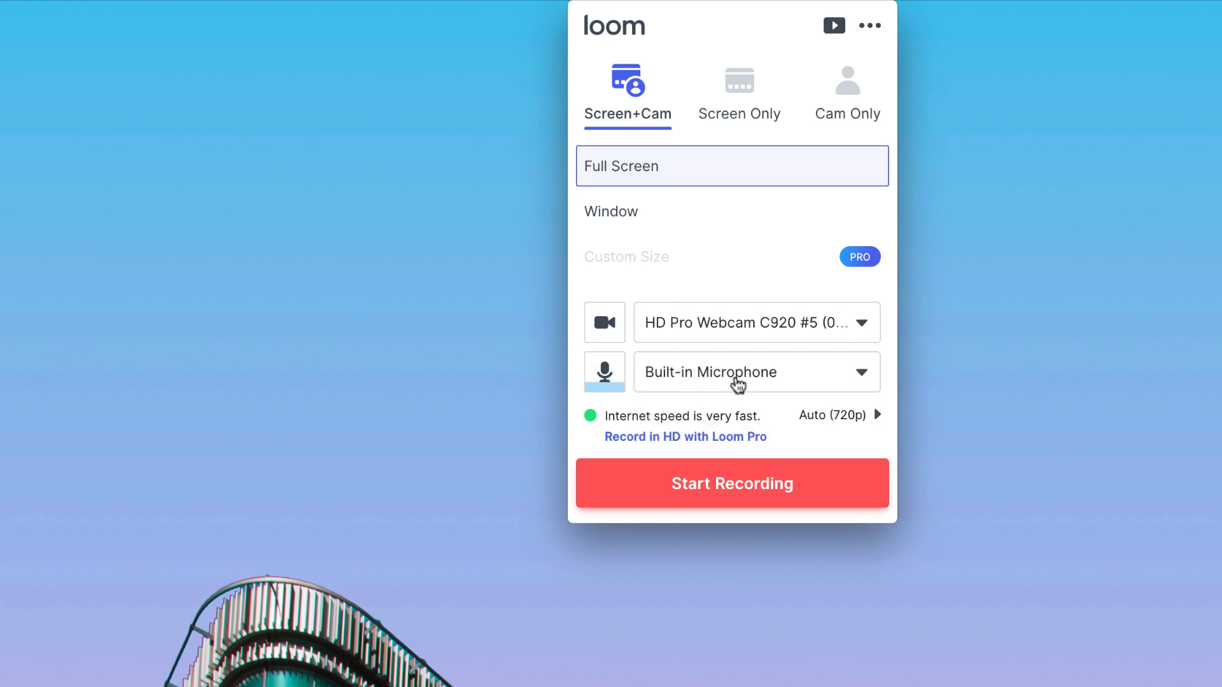
click(756, 372)
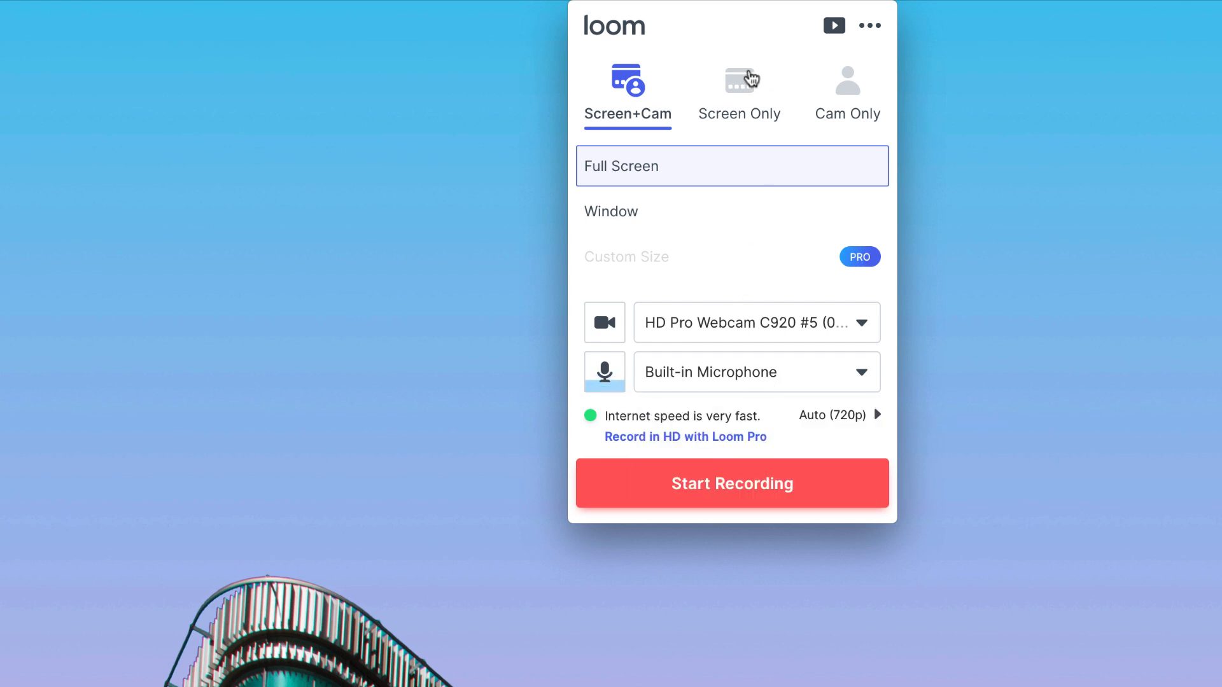
click(739, 92)
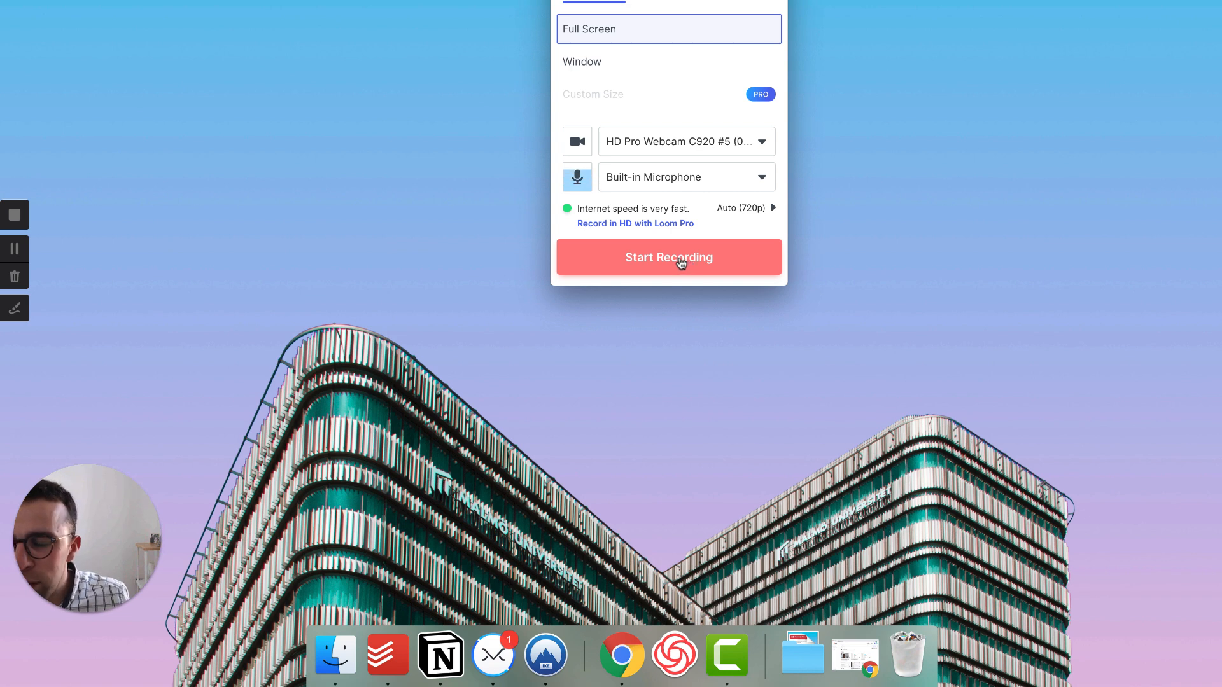
Step: Start recording, switch to Notion, and scroll the Home page's goals and daily log
click(669, 257)
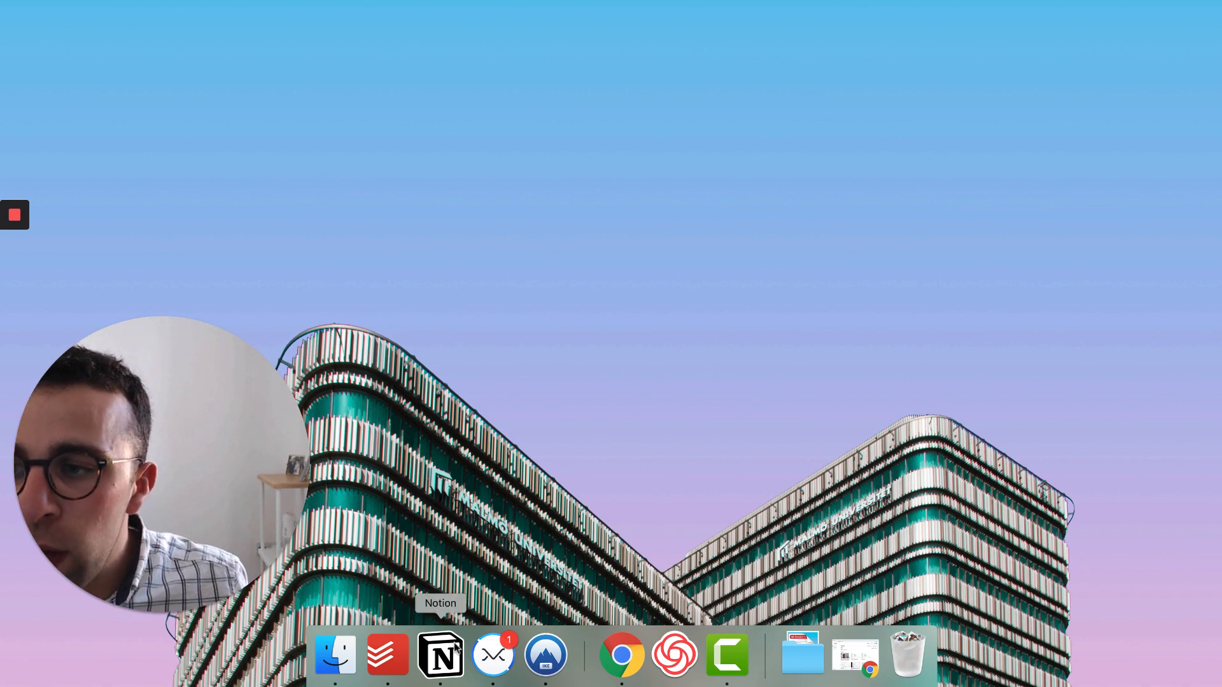
click(440, 655)
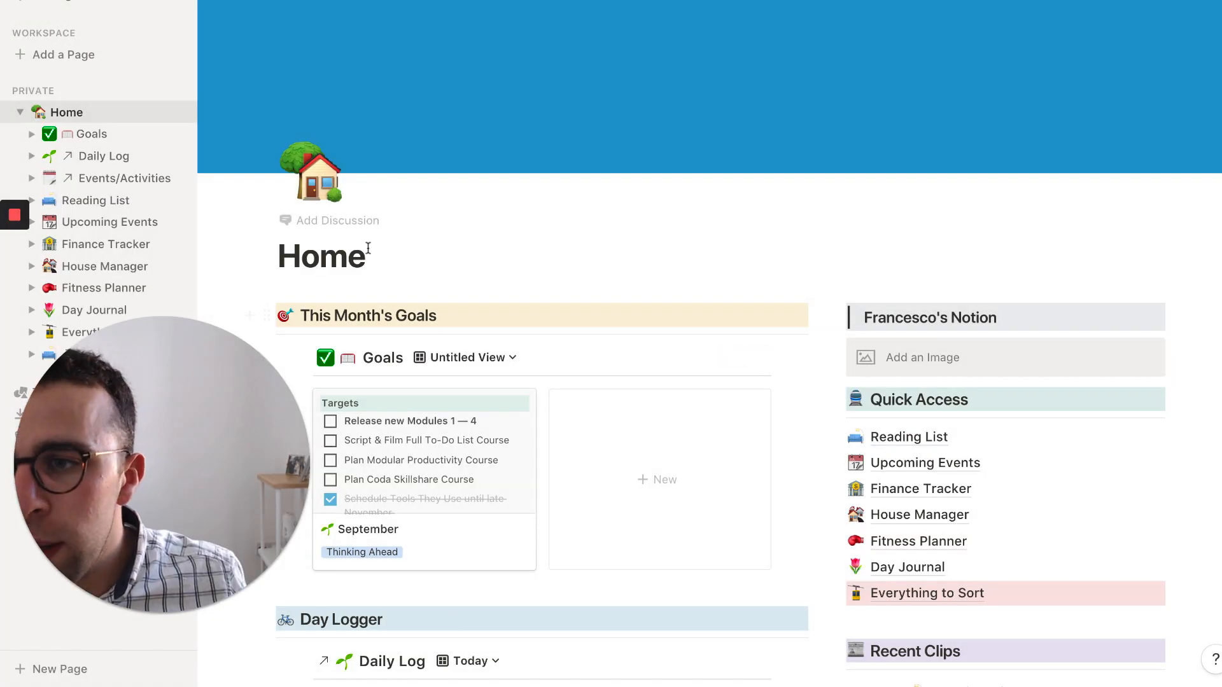
scroll(down, 3)
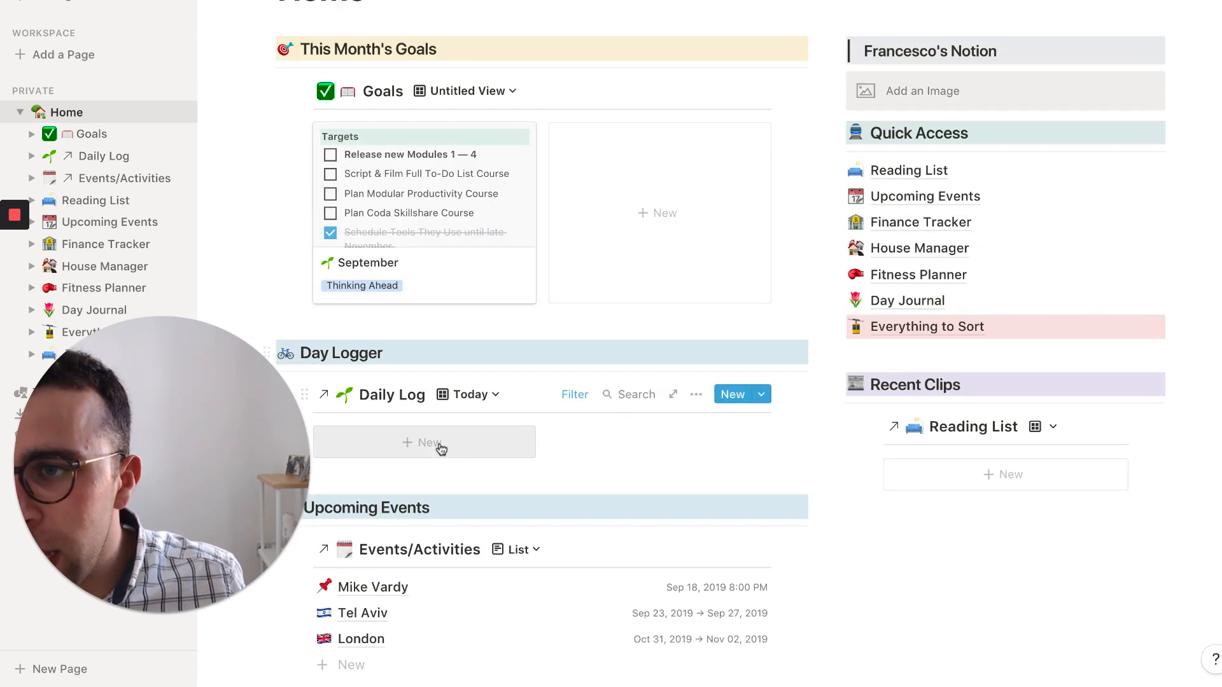
click(424, 441)
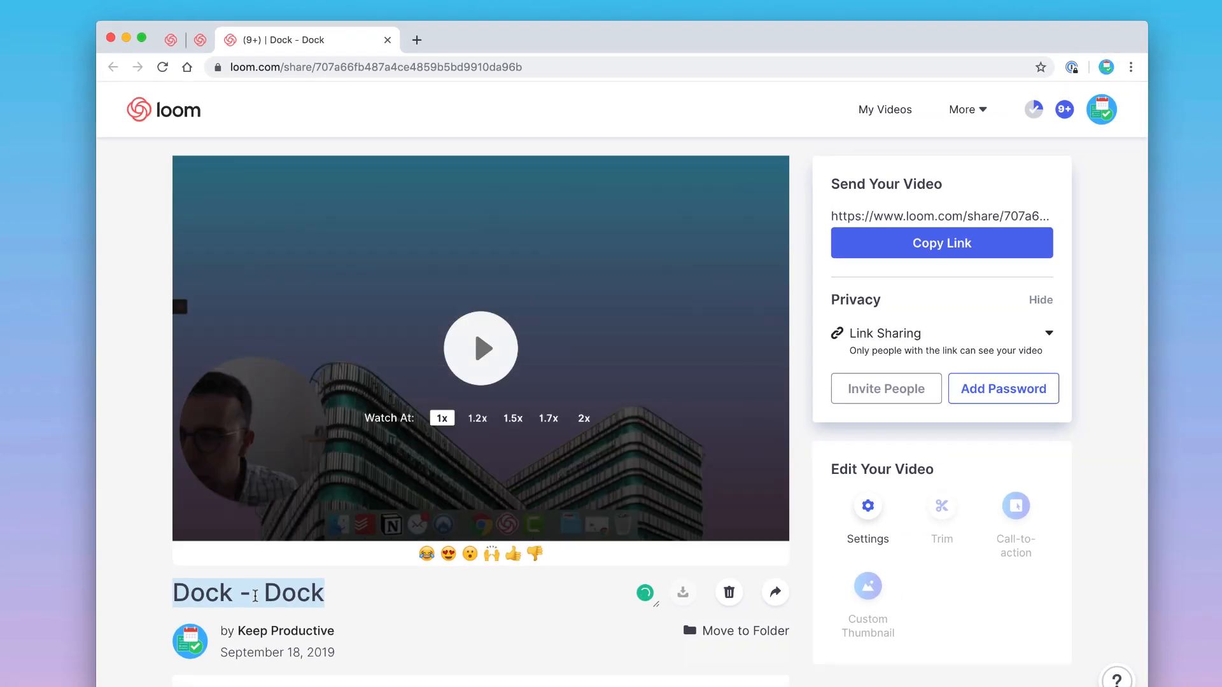
Step: Rename the video to 'This is Notion tour' and copy its share link
text(This is Notion t)
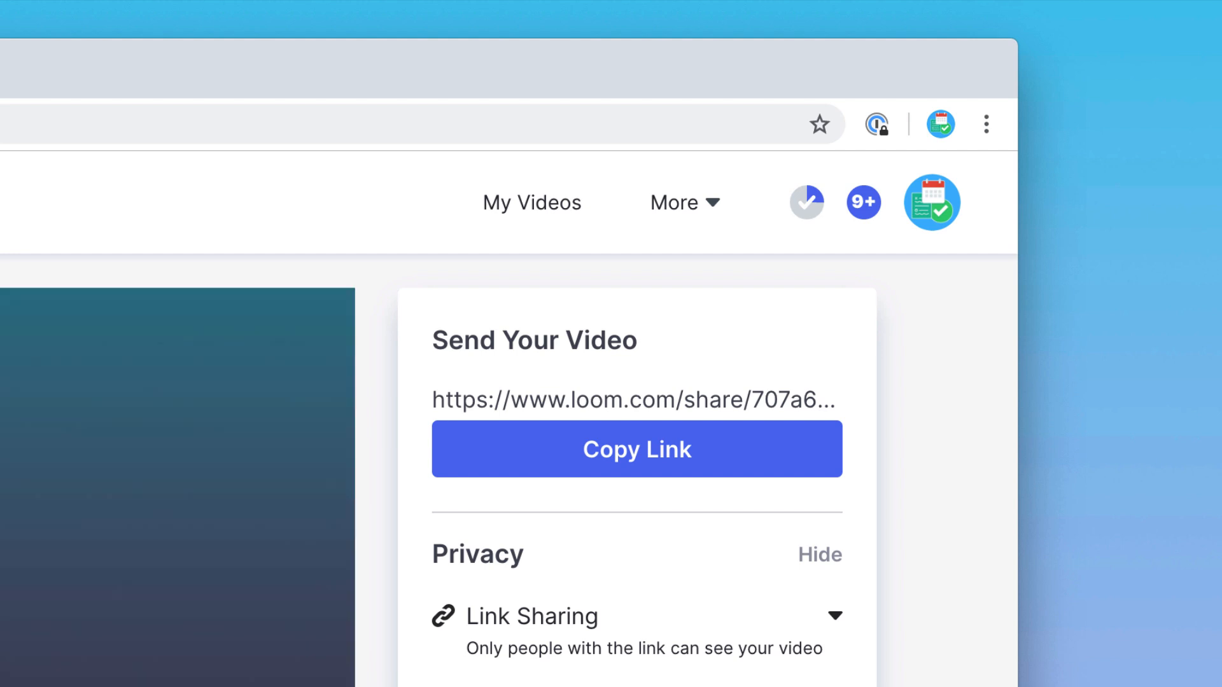
click(636, 449)
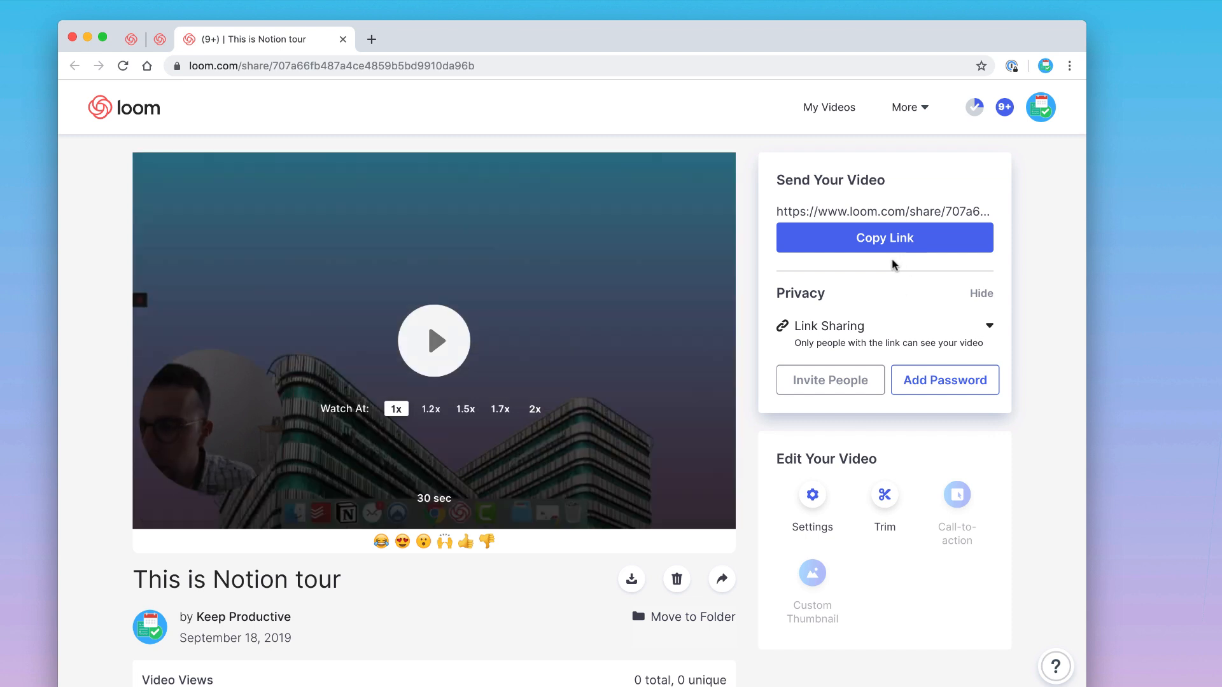
mouse_move(612, 319)
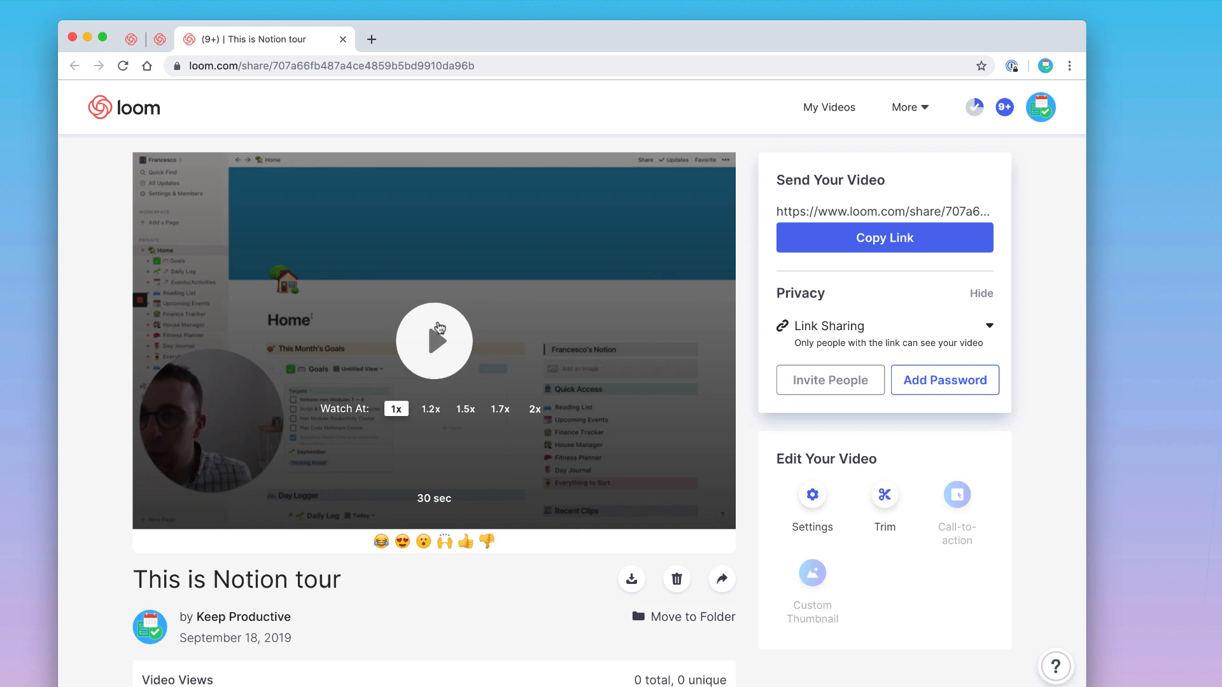
Step: Play the tour video, pause it, and jump ahead to about 18 seconds
click(433, 341)
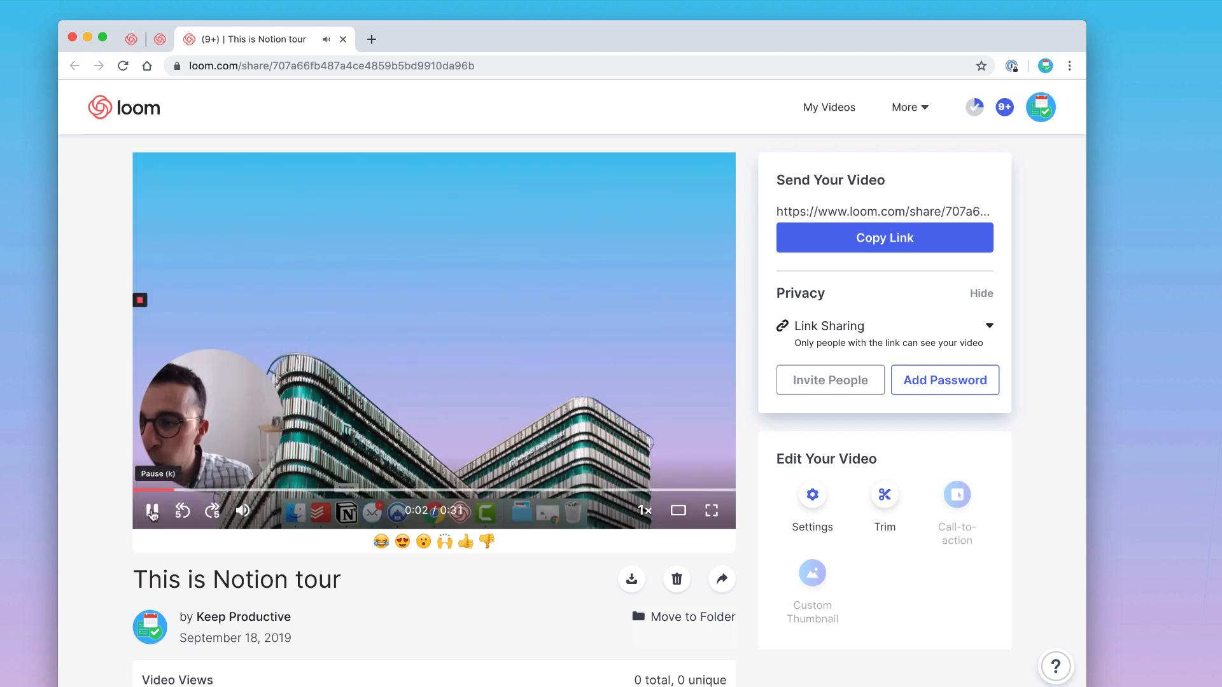
click(152, 510)
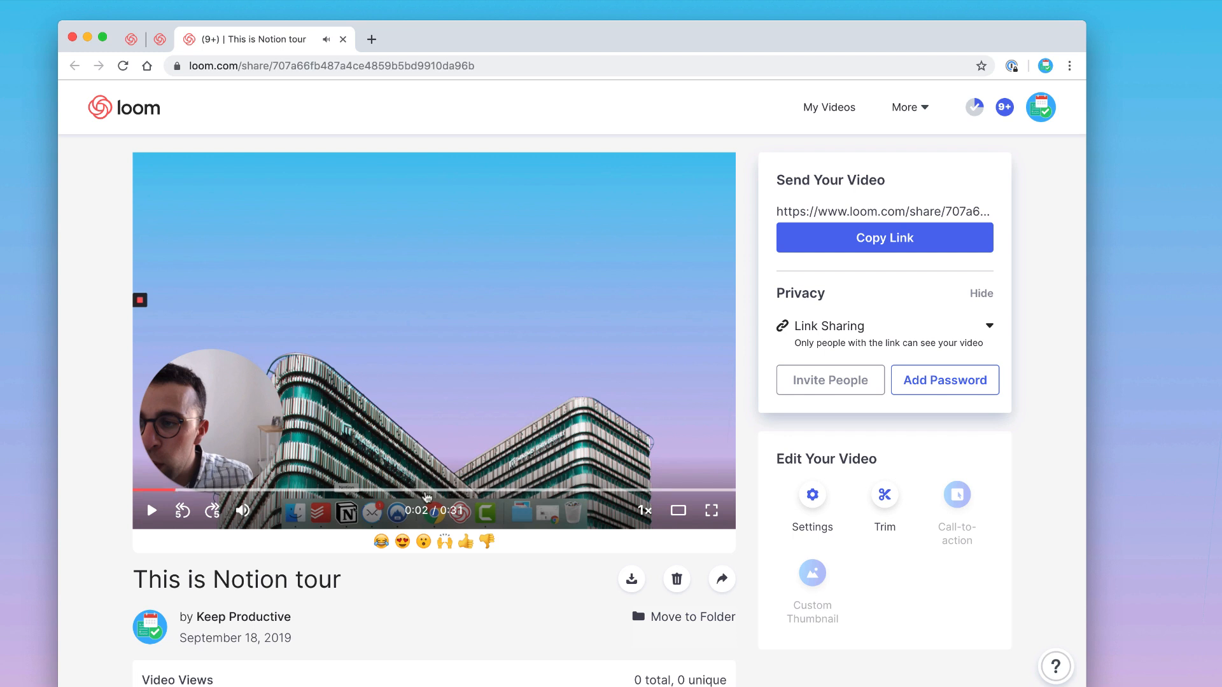
click(151, 510)
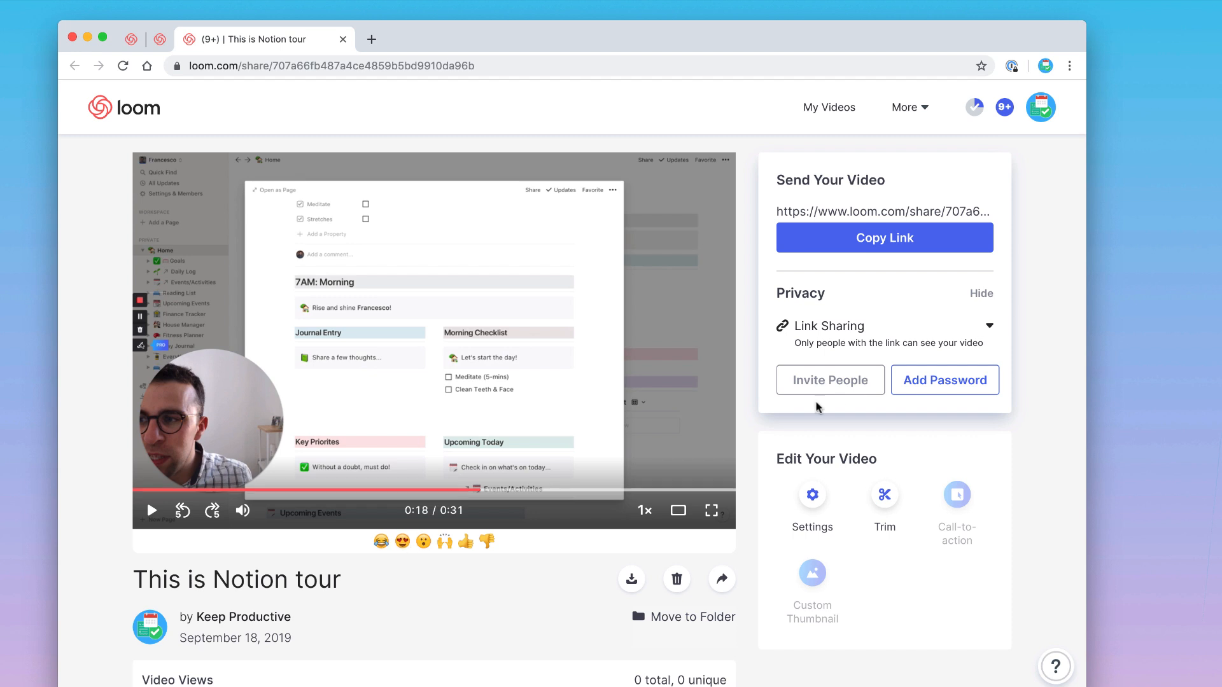
mouse_move(944, 381)
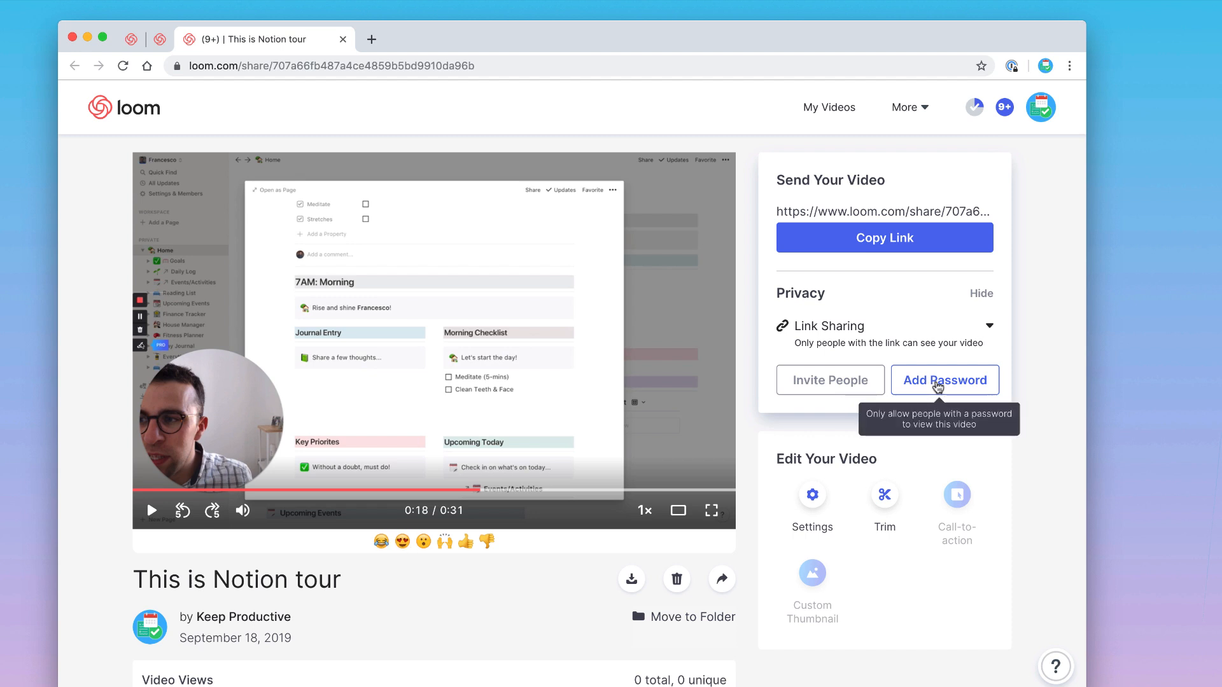
click(944, 381)
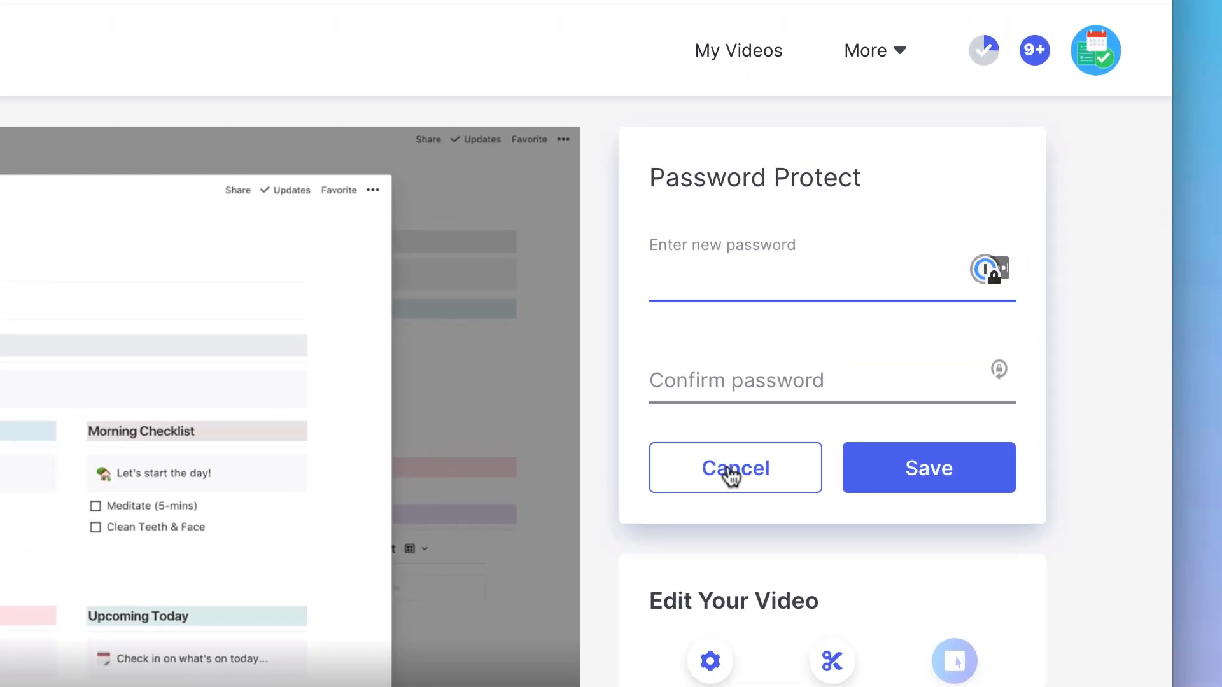
click(734, 468)
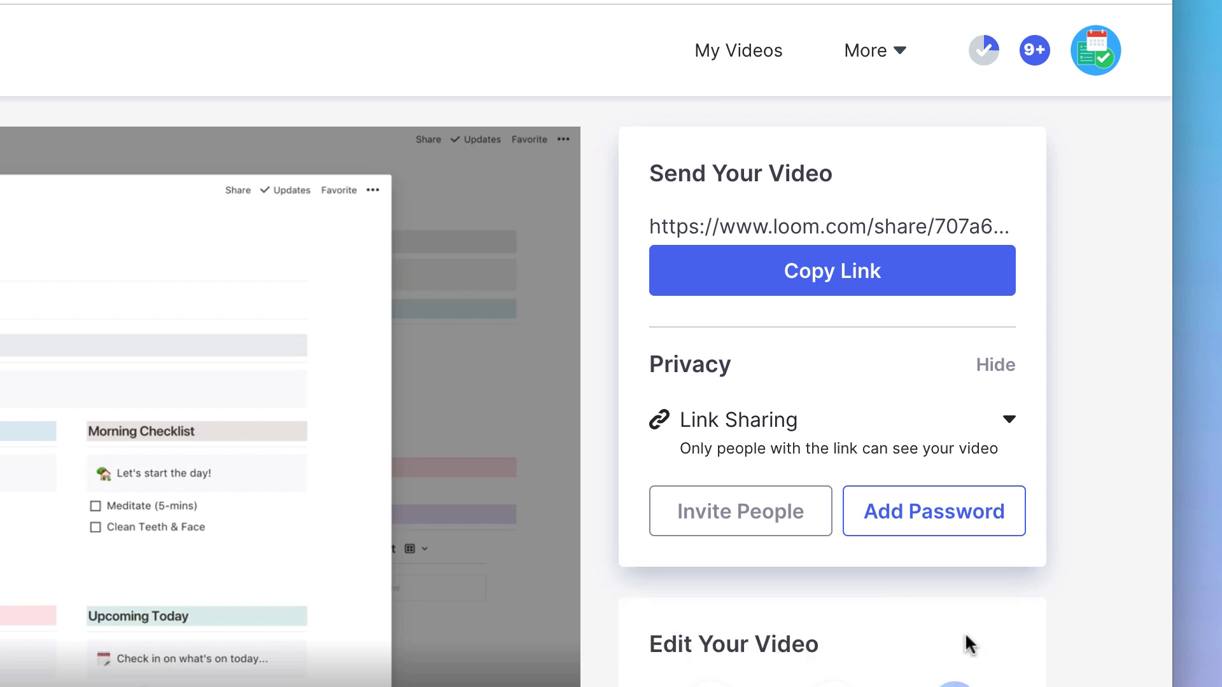
click(1006, 418)
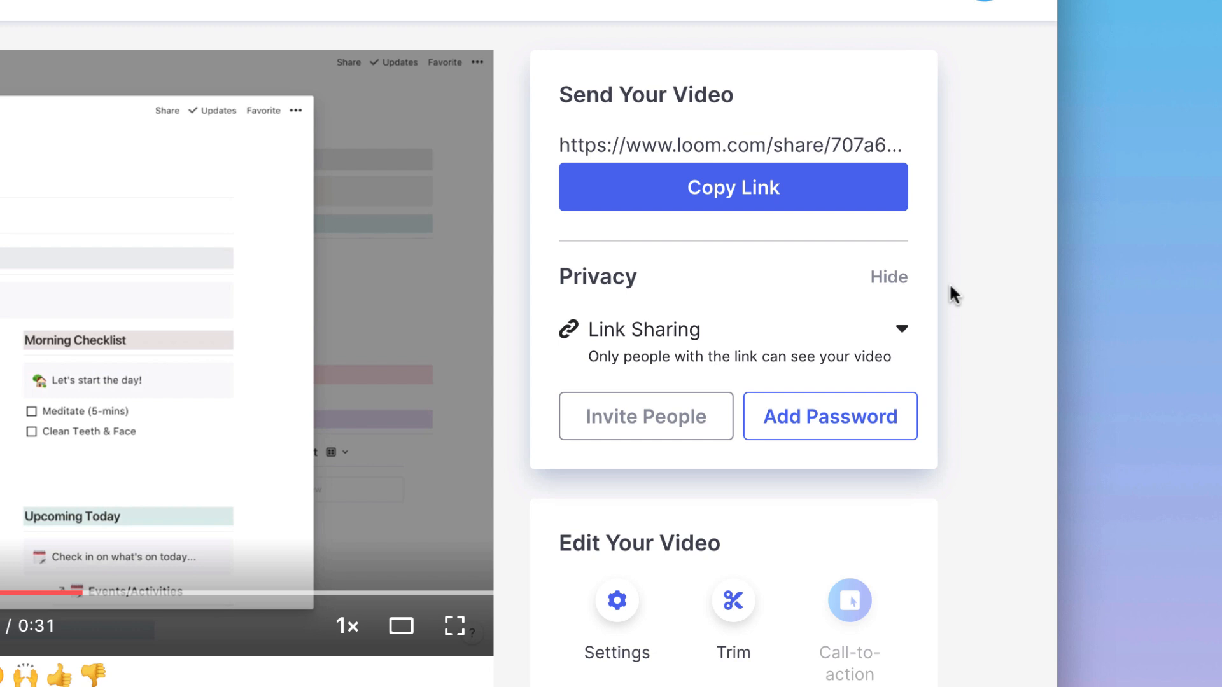
mouse_move(954, 313)
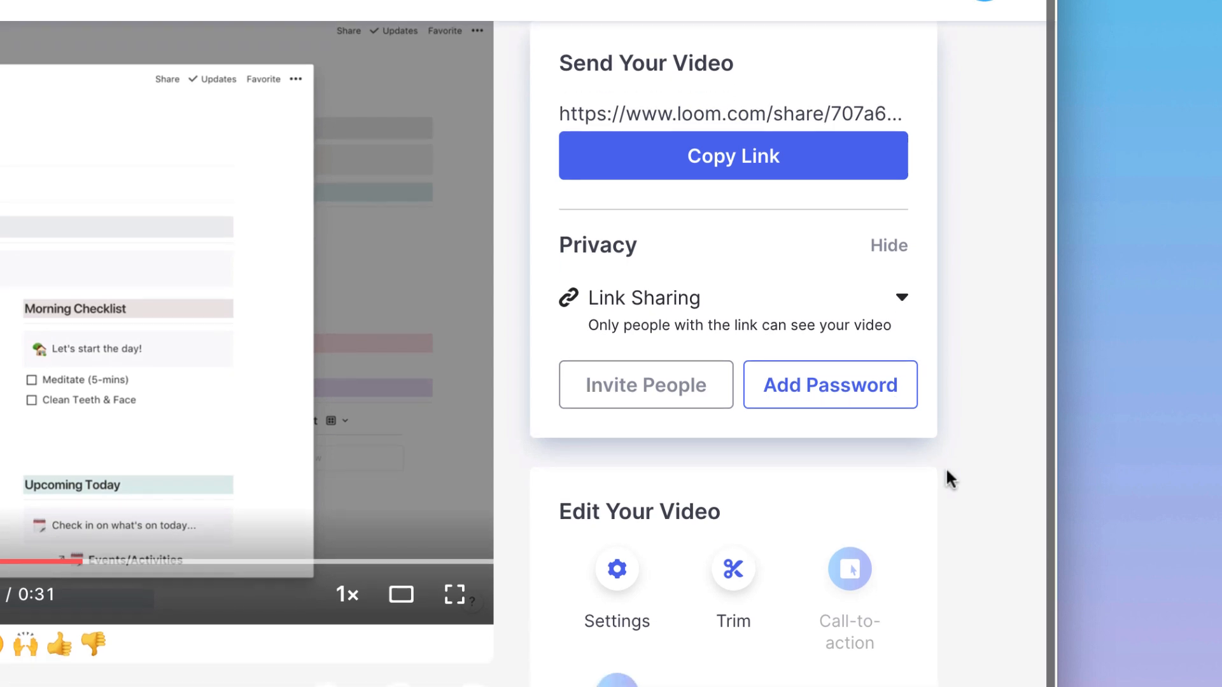
scroll(down, 3)
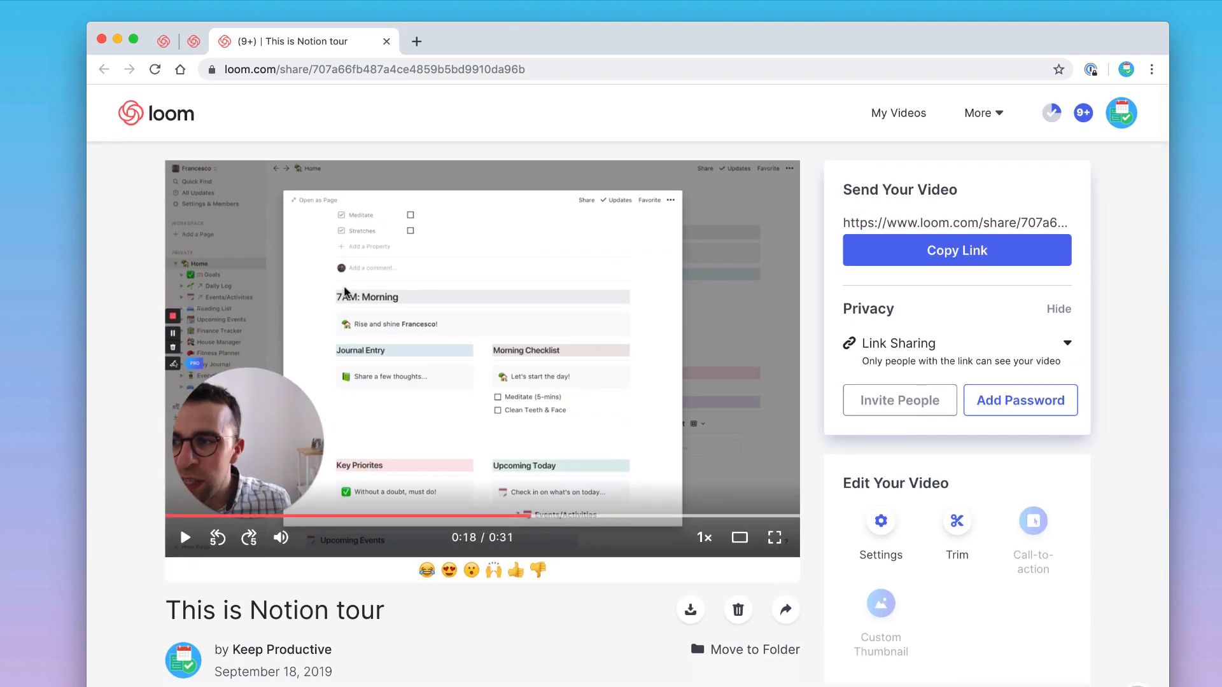
scroll(down, 3)
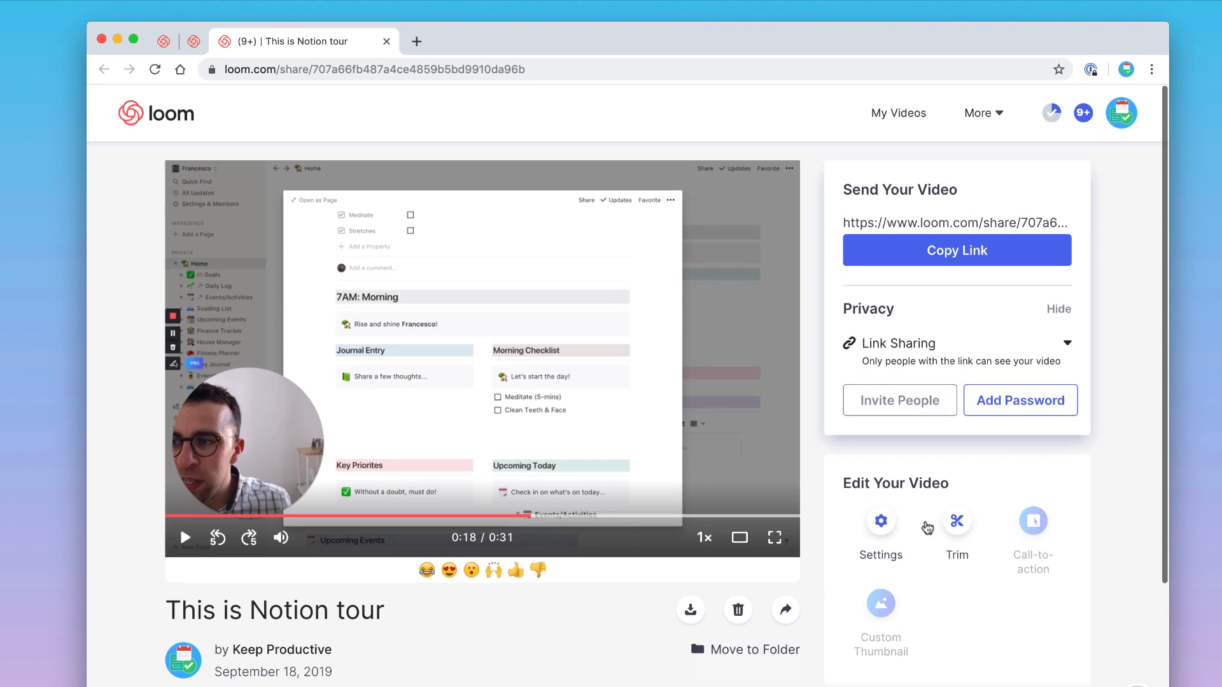
click(880, 521)
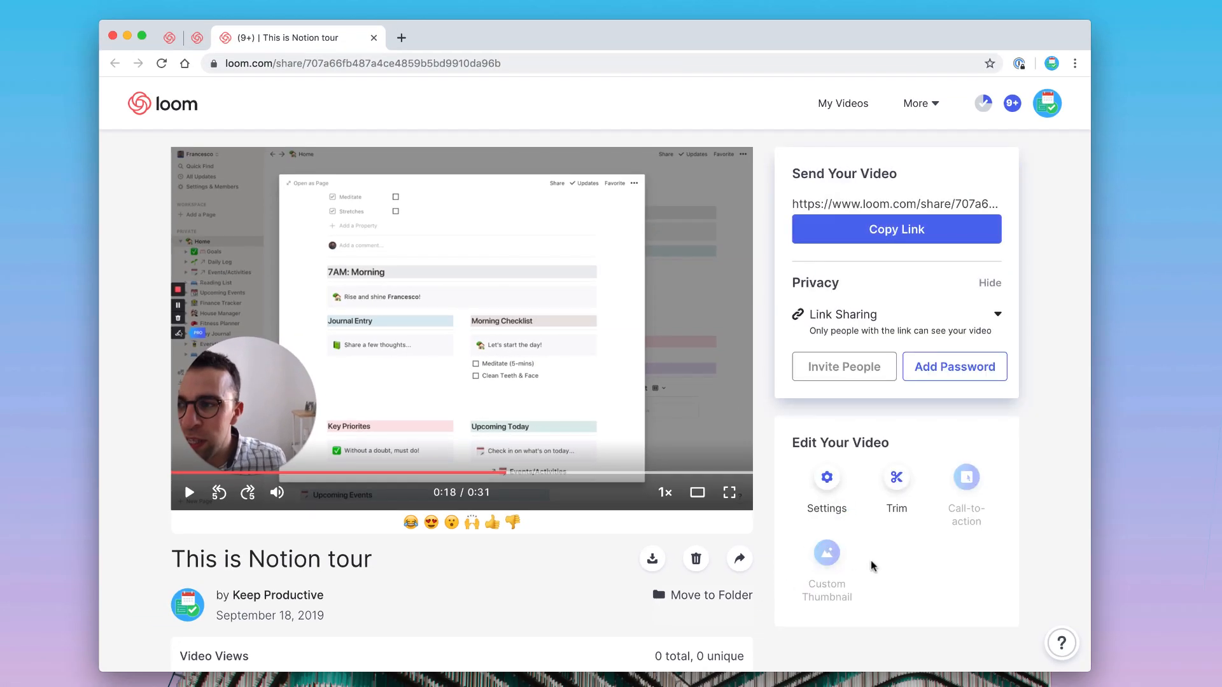
scroll(down, 3)
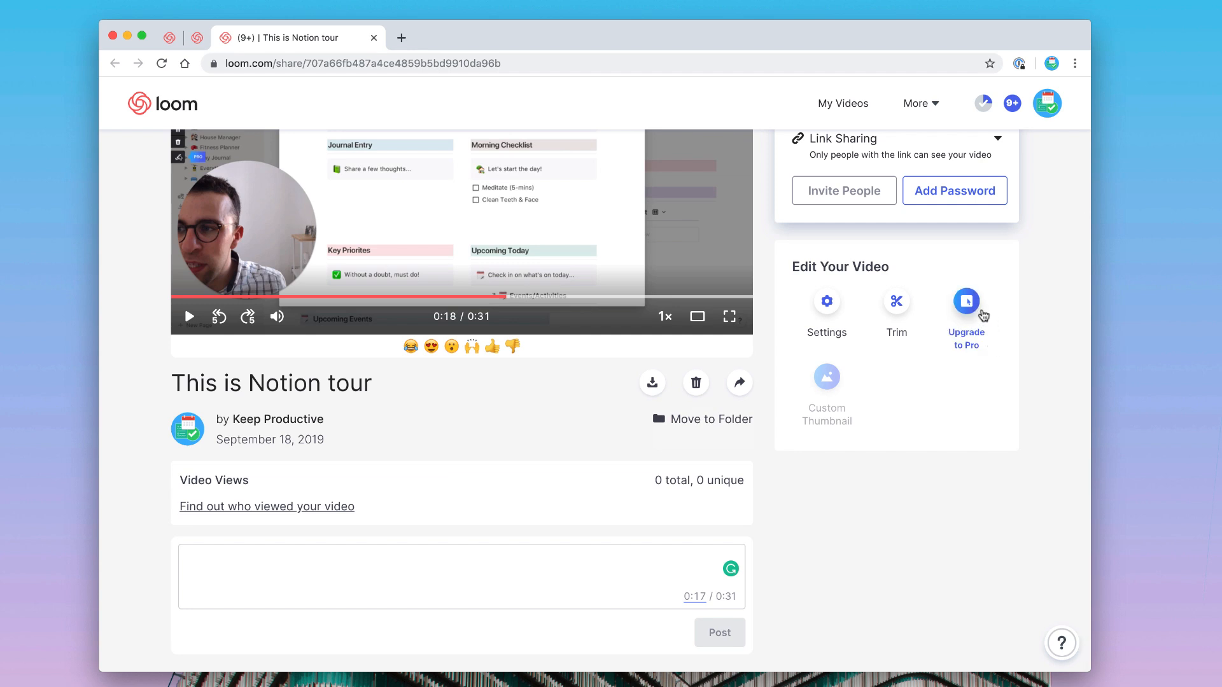
mouse_move(962, 361)
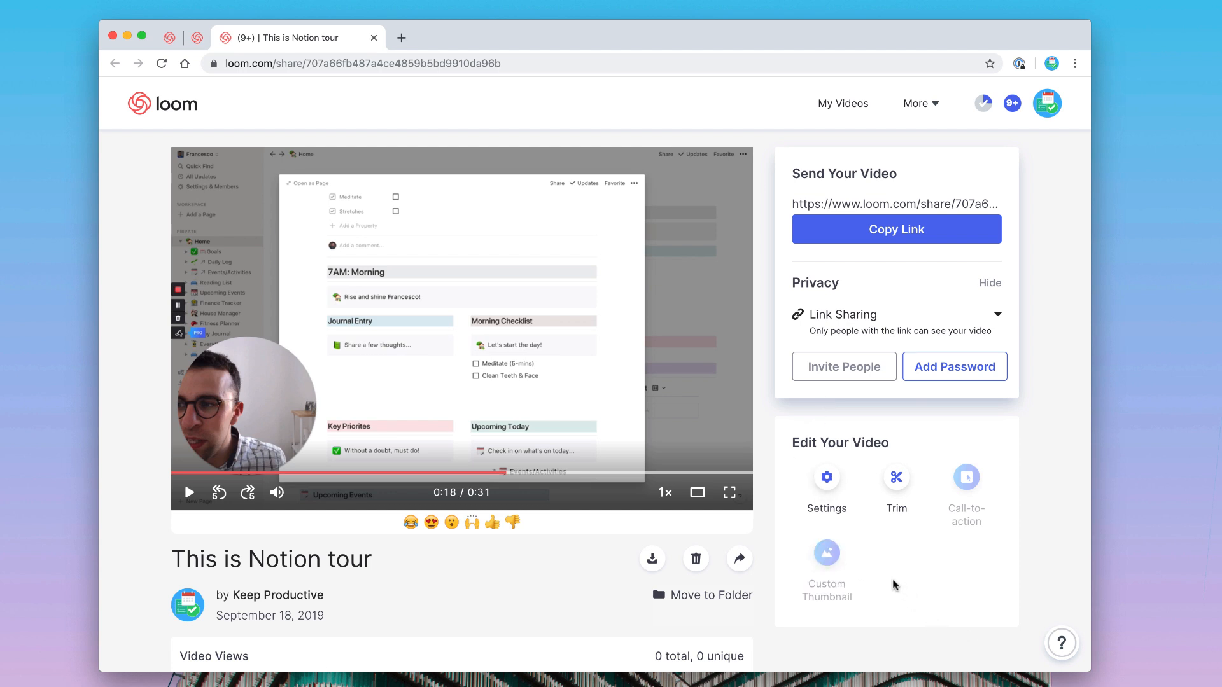
mouse_move(925, 565)
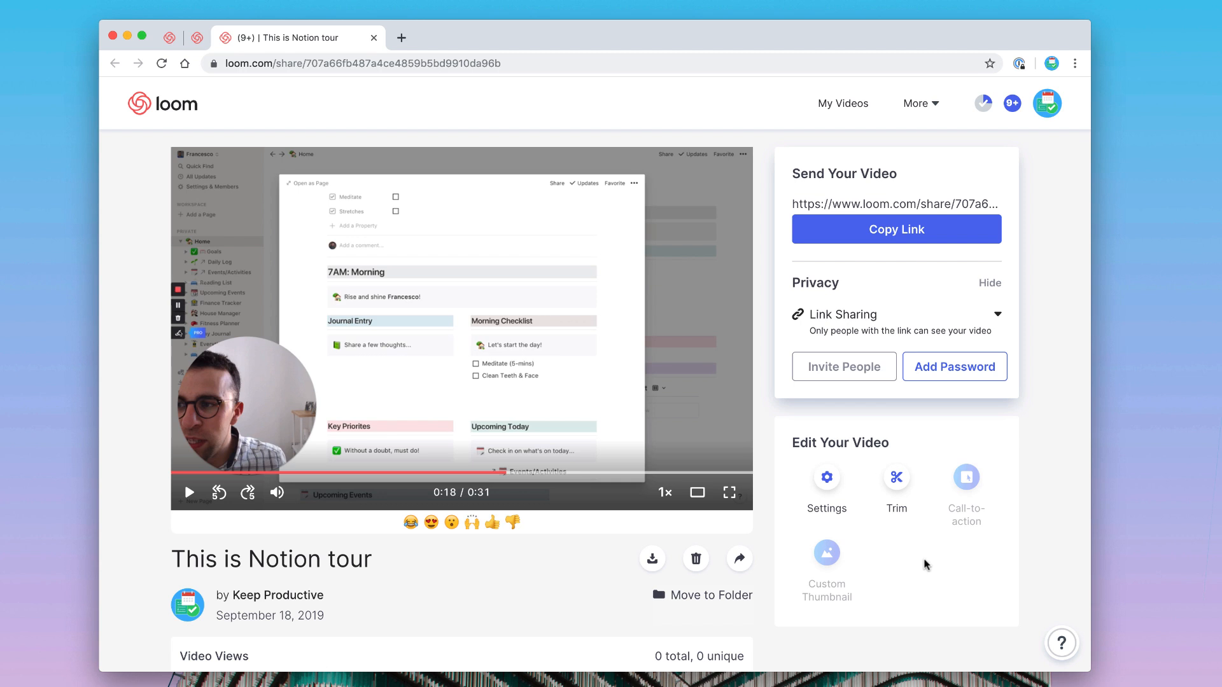
scroll(down, 3)
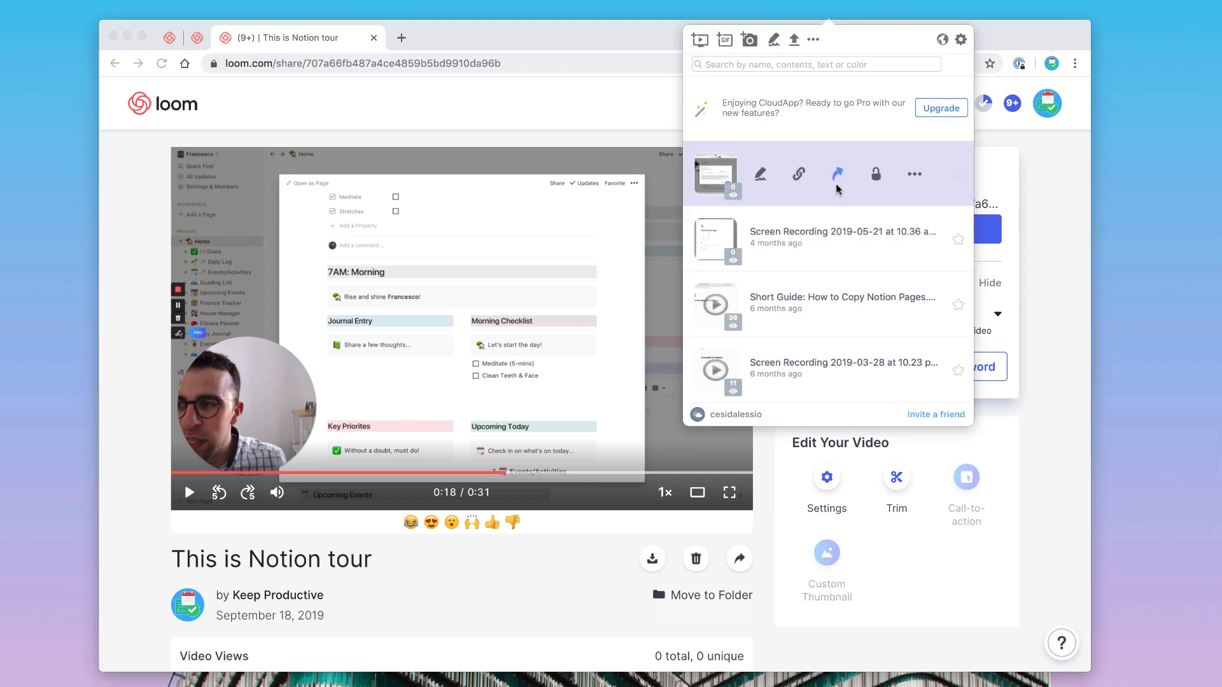
mouse_move(798, 174)
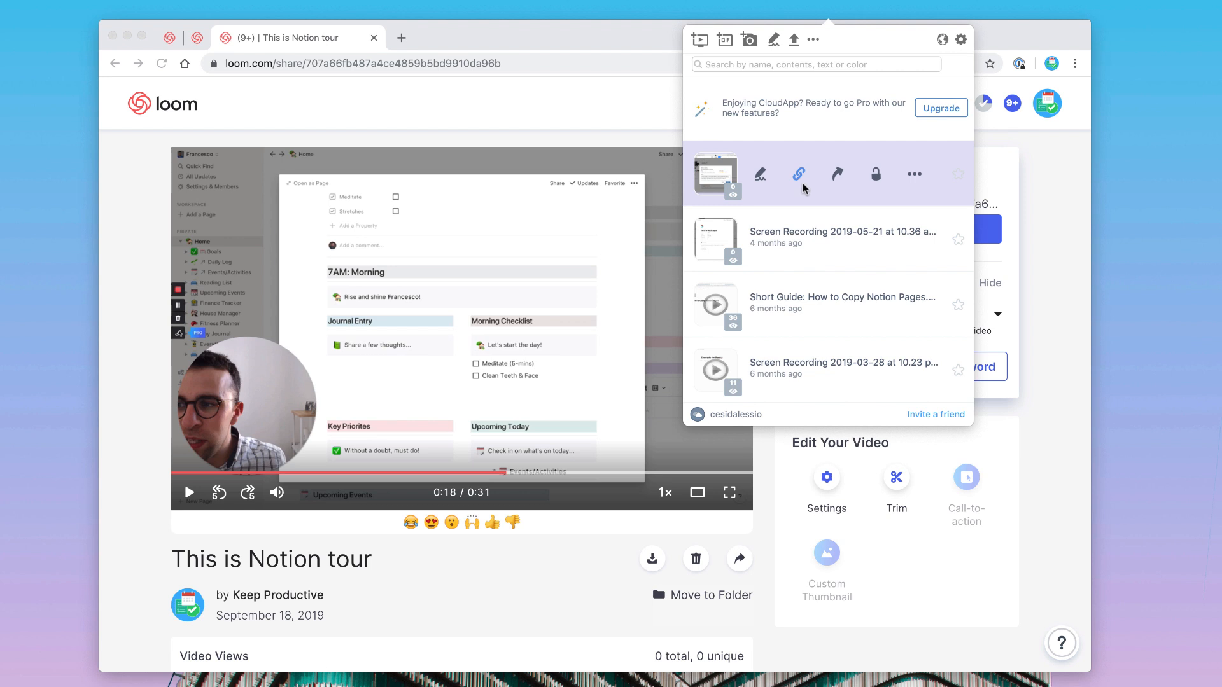
mouse_move(792, 163)
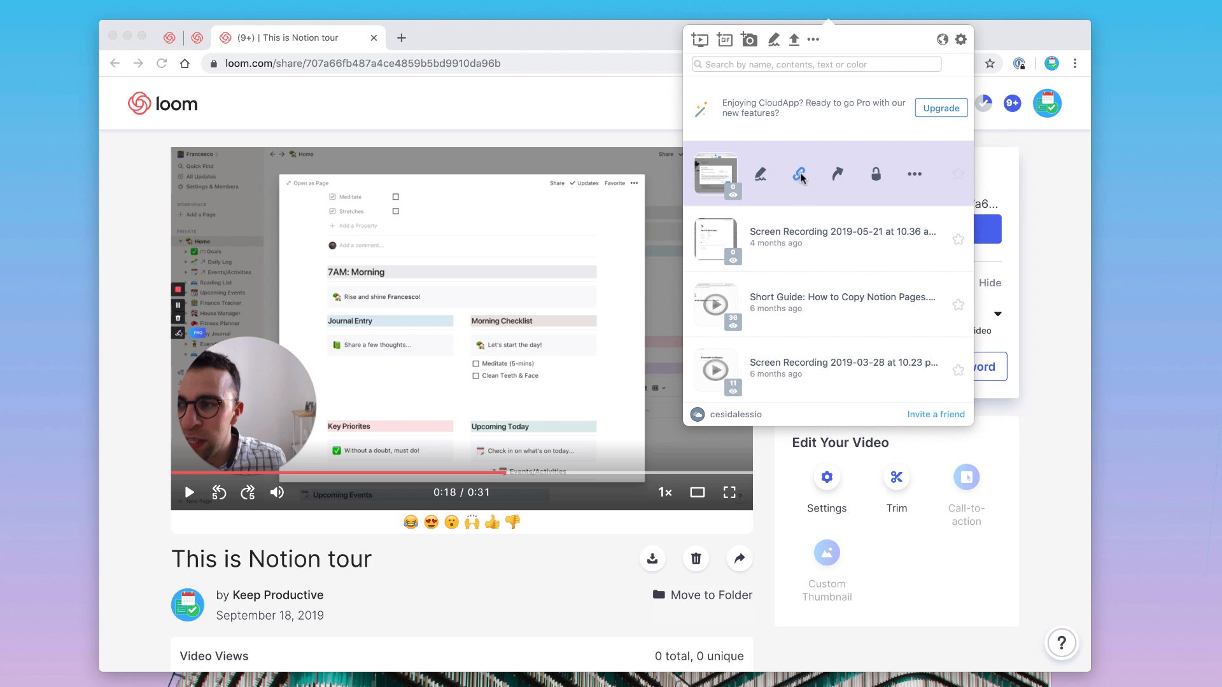
mouse_move(766, 187)
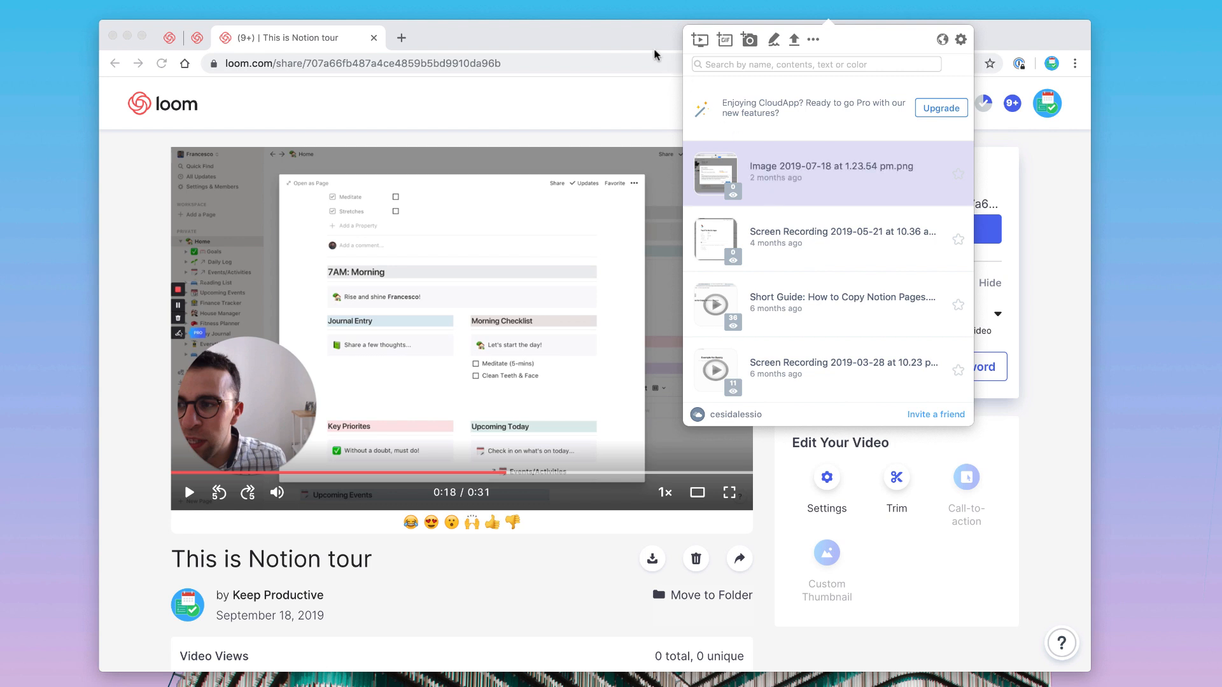
click(649, 47)
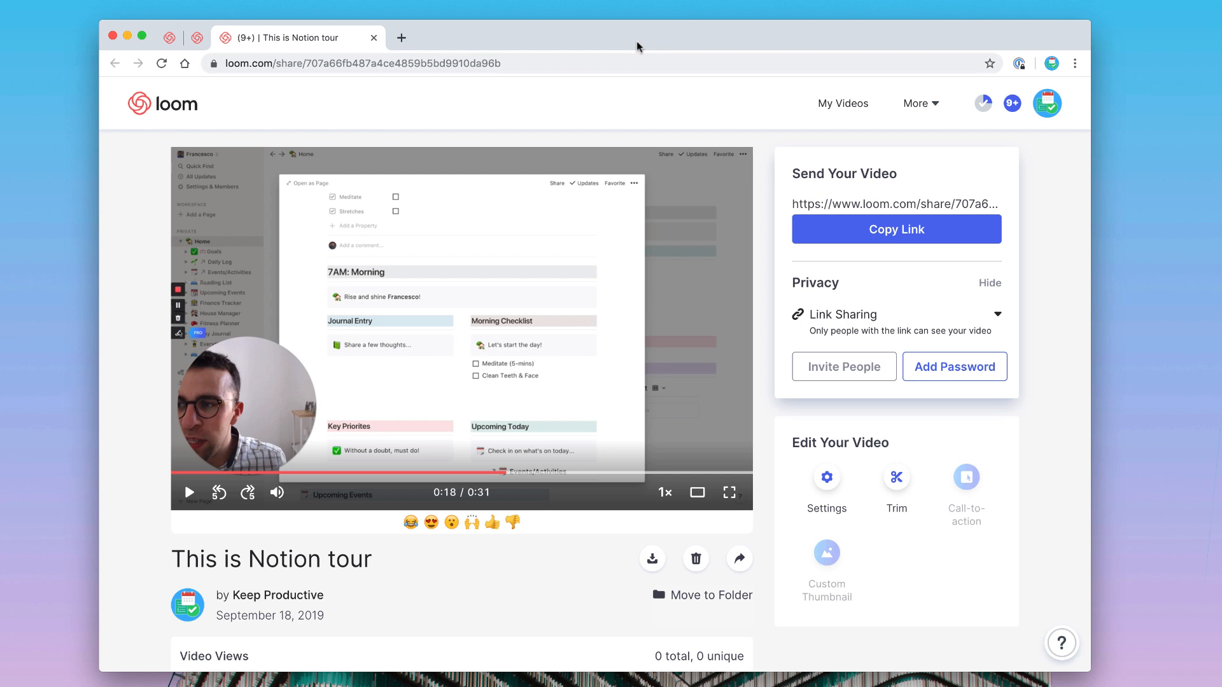
mouse_move(575, 43)
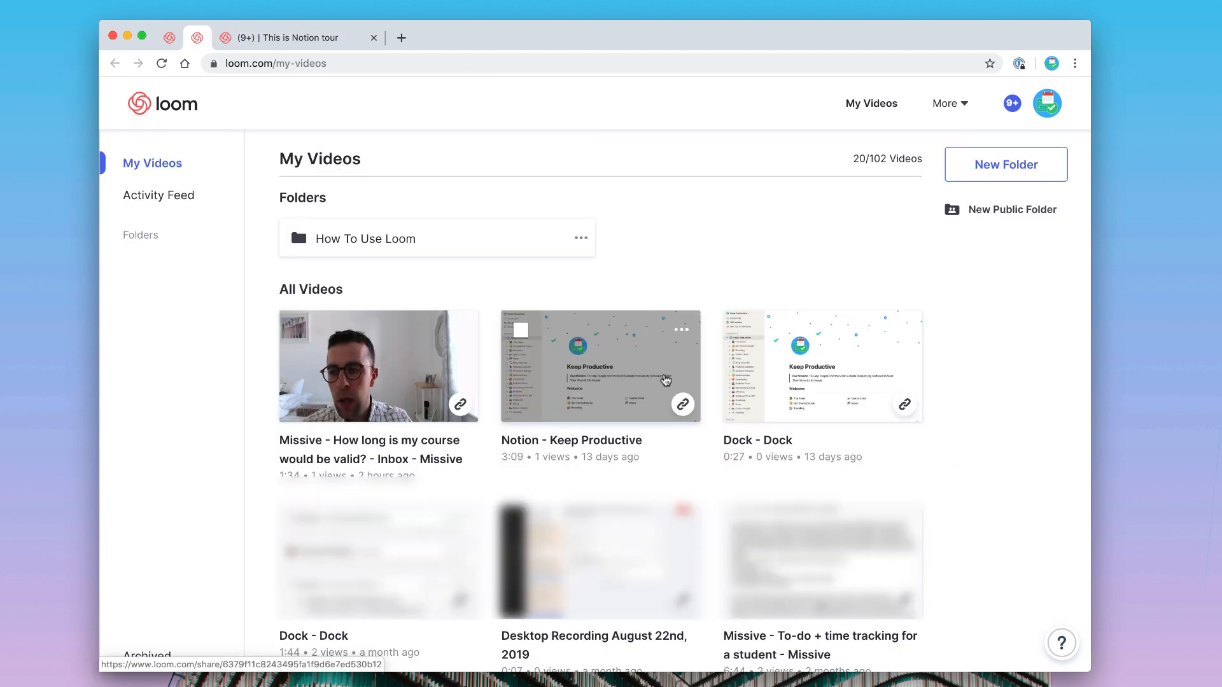
mouse_move(650, 427)
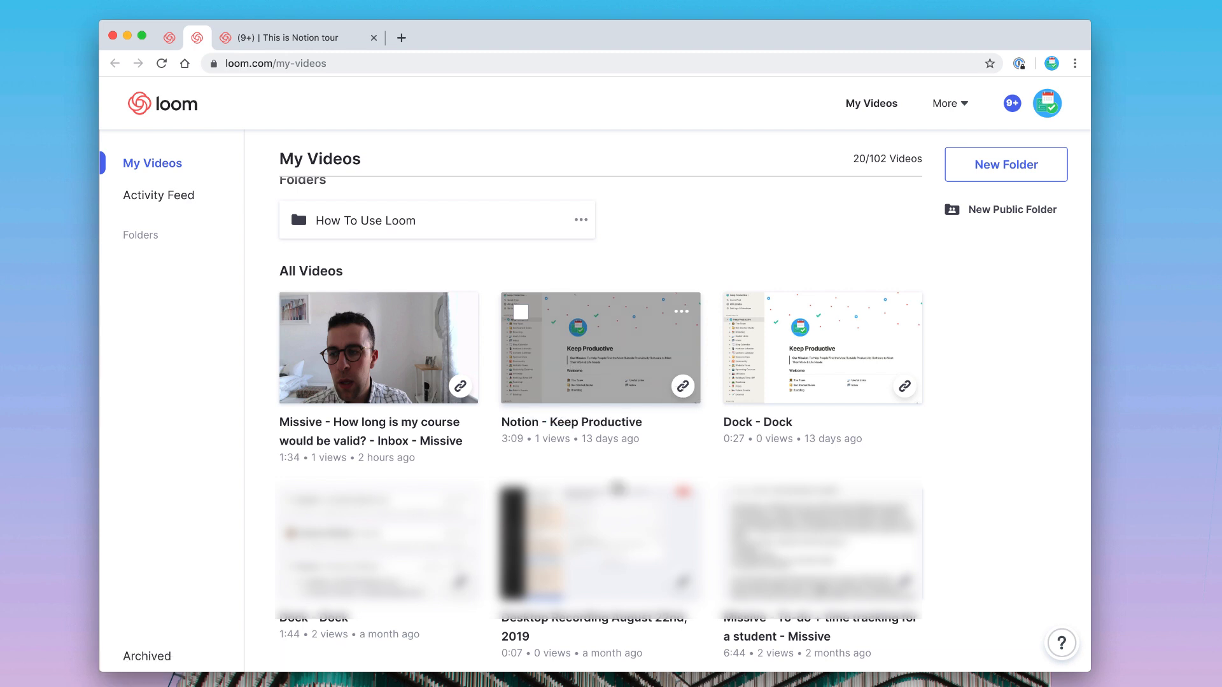
mouse_move(372, 358)
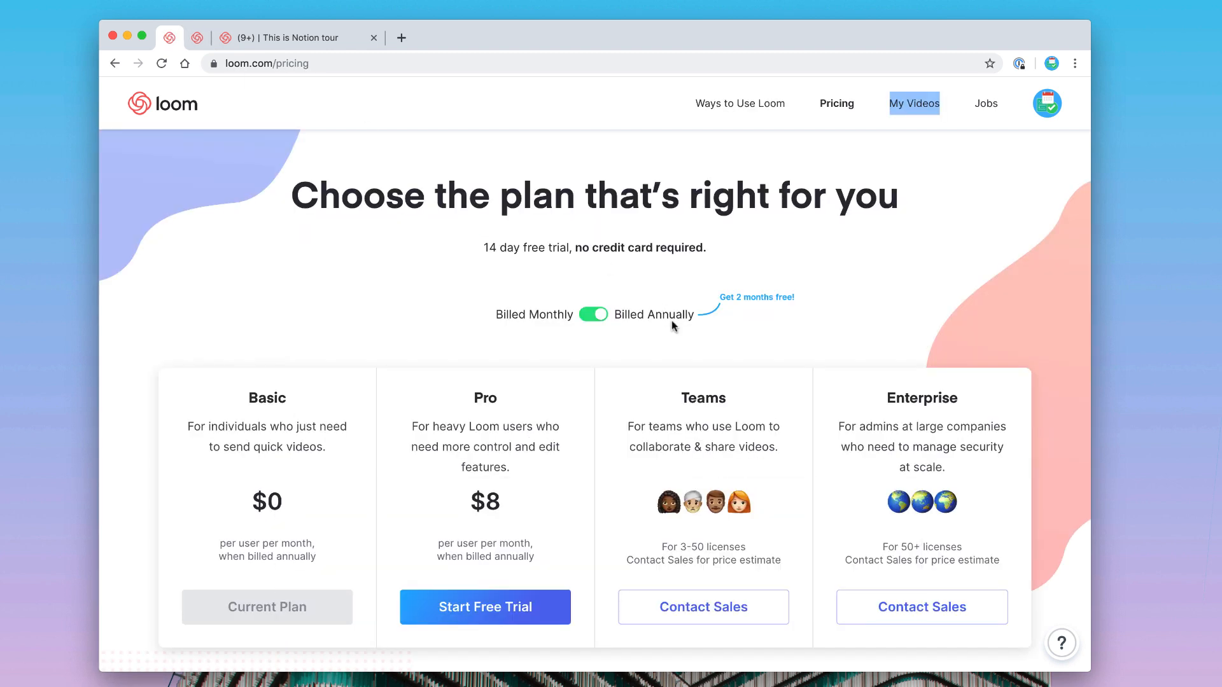
scroll(down, 3)
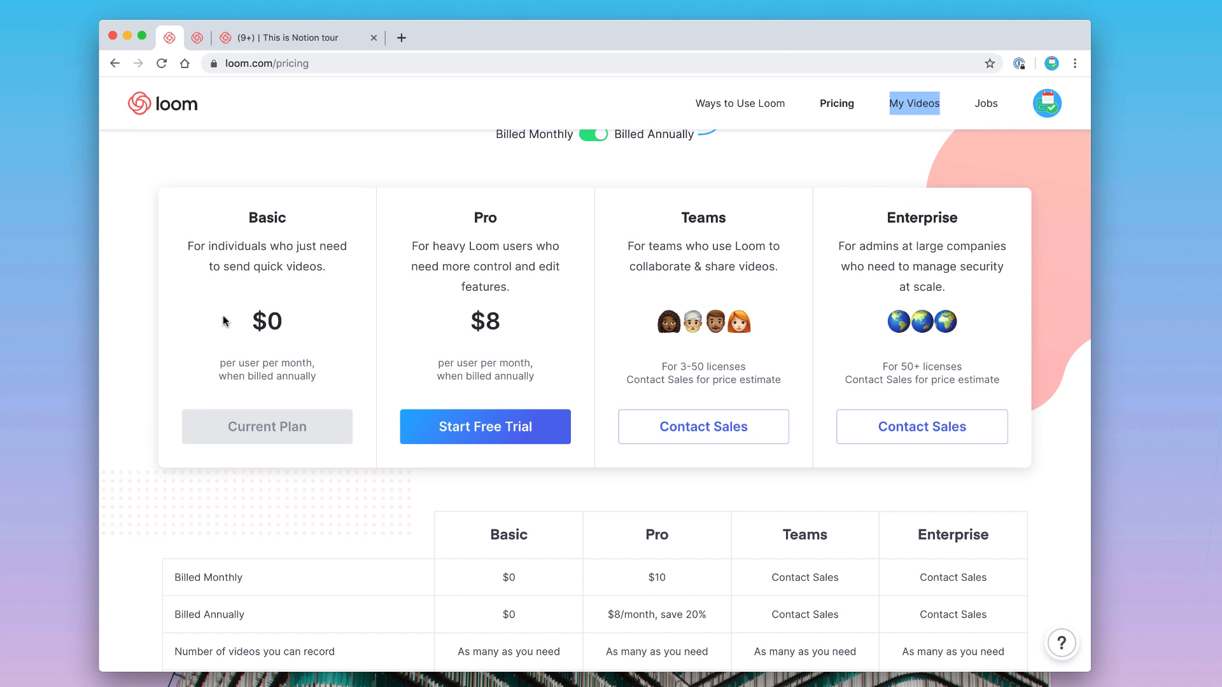
scroll(down, 3)
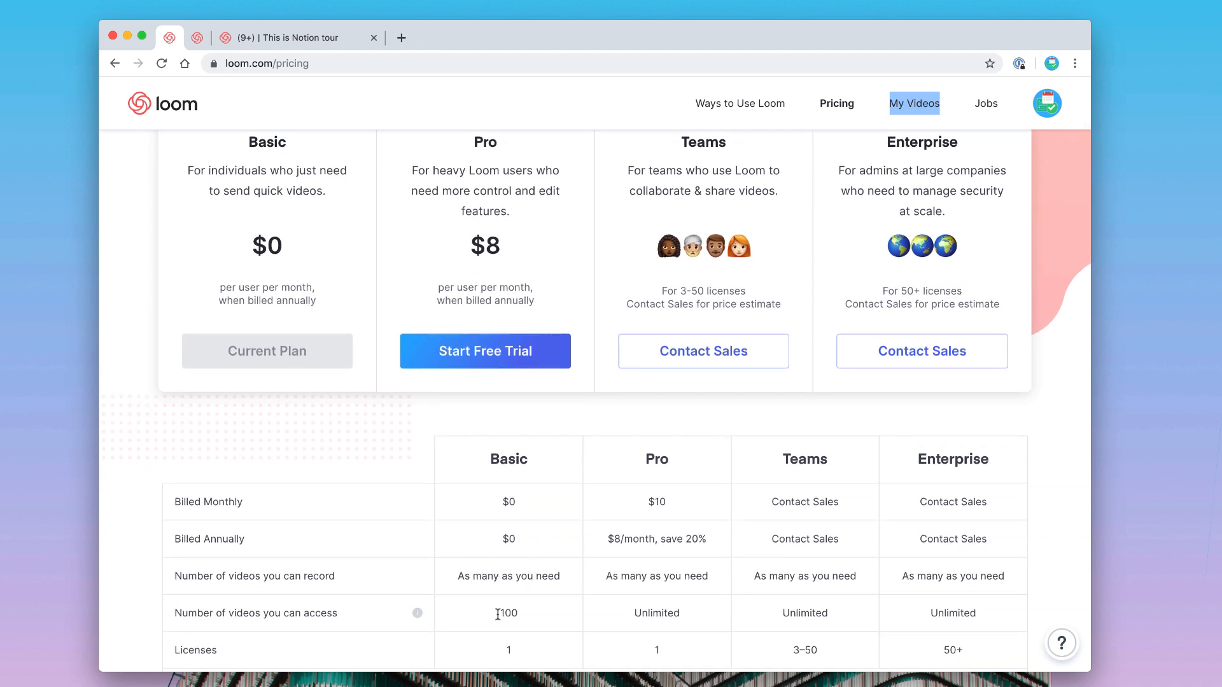
scroll(down, 3)
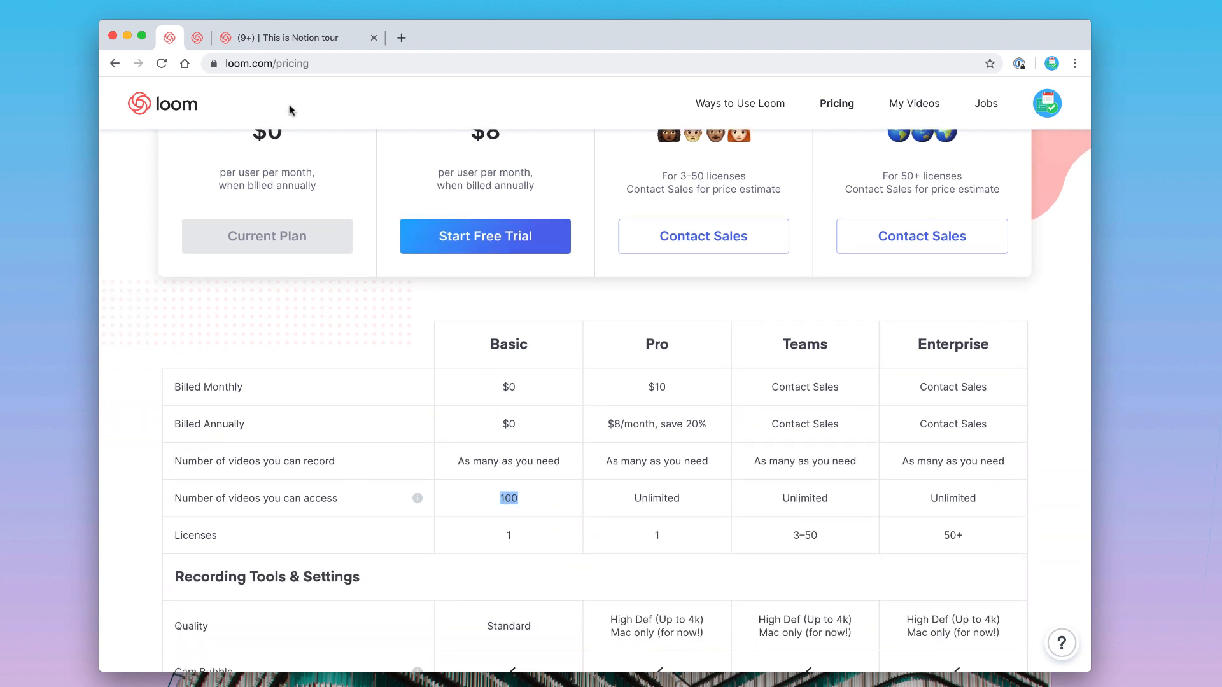
click(913, 104)
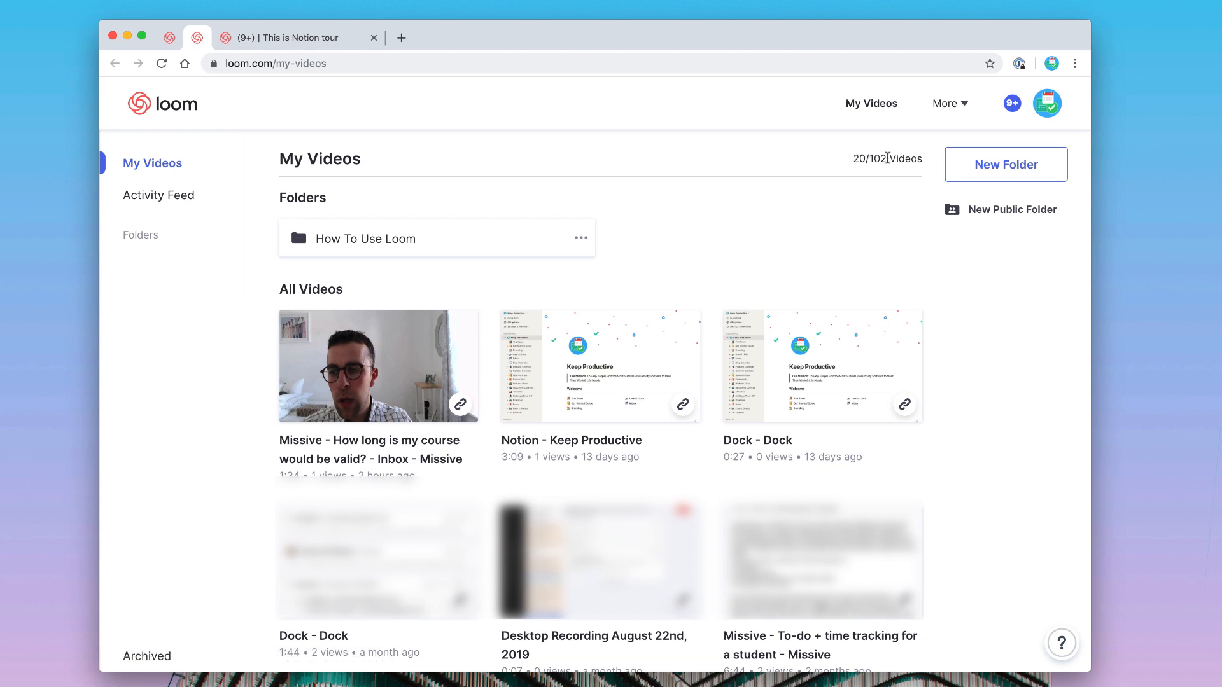
mouse_move(173, 39)
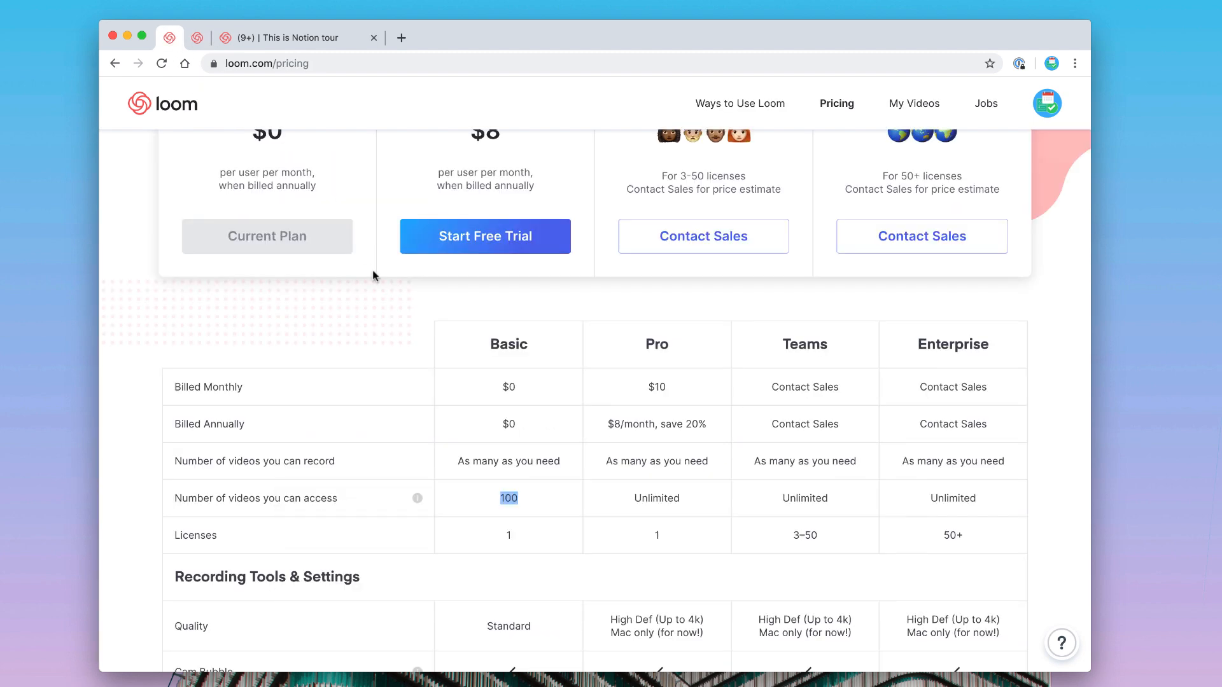
scroll(down, 3)
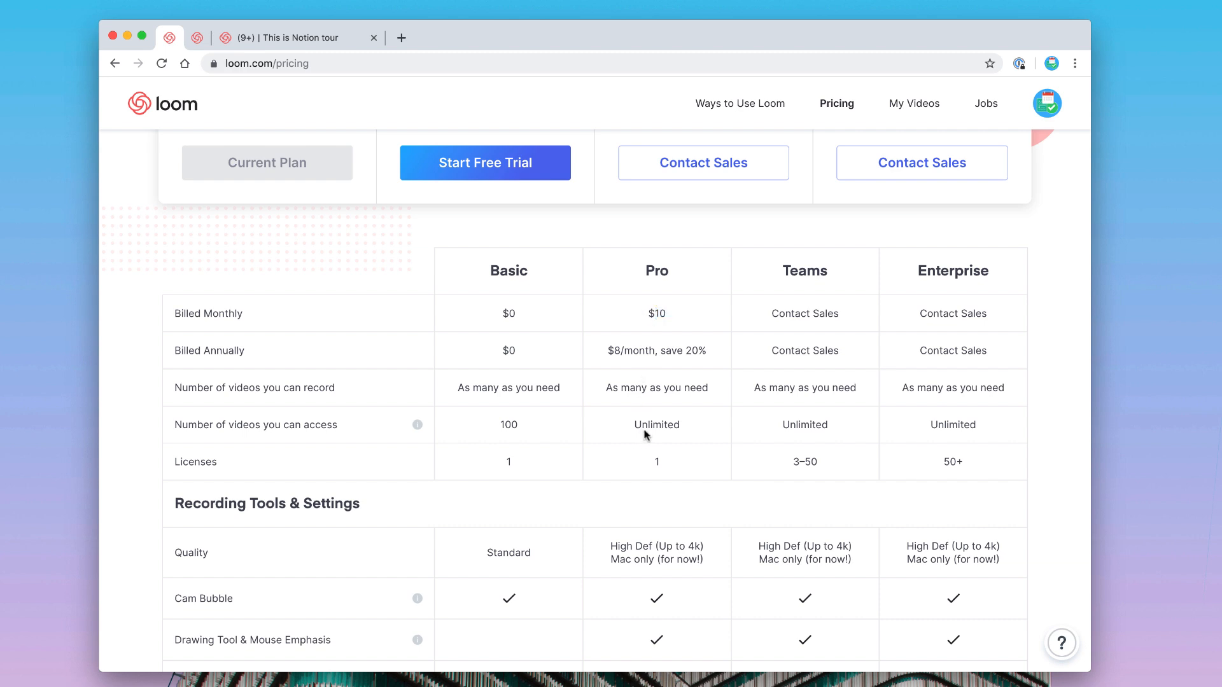
Step: Scroll through the full pricing plan comparison, then return to the 'This is Notion tour' tab
scroll(down, 3)
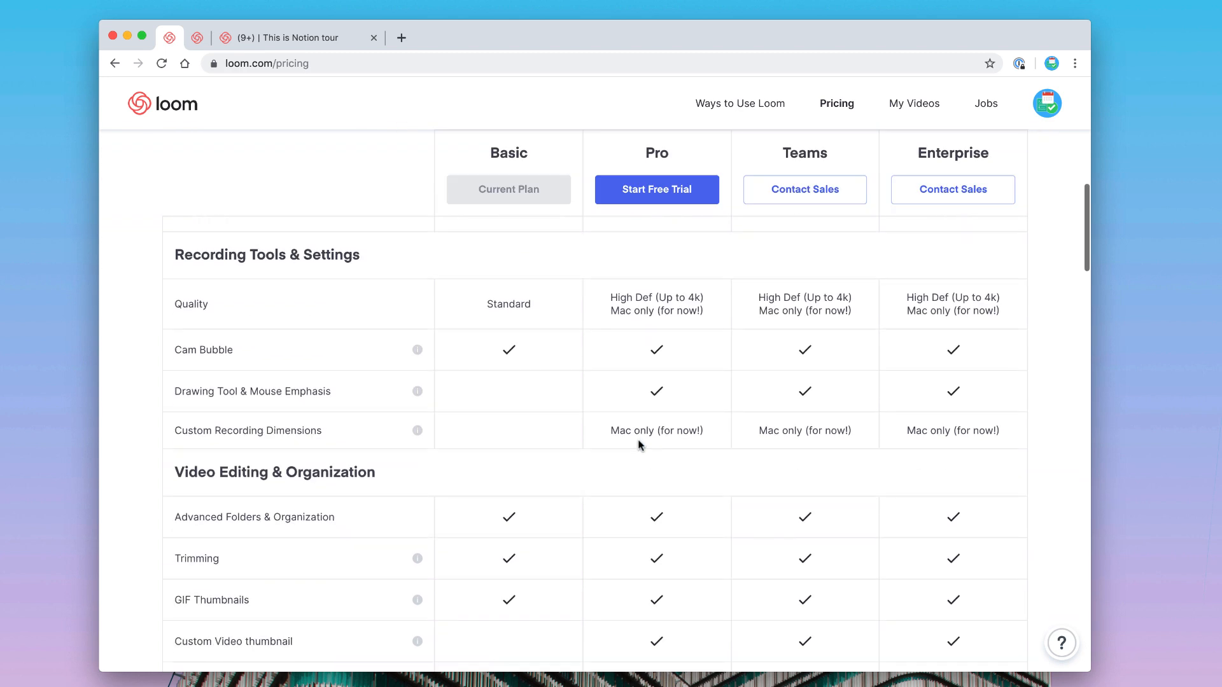
mouse_move(507, 297)
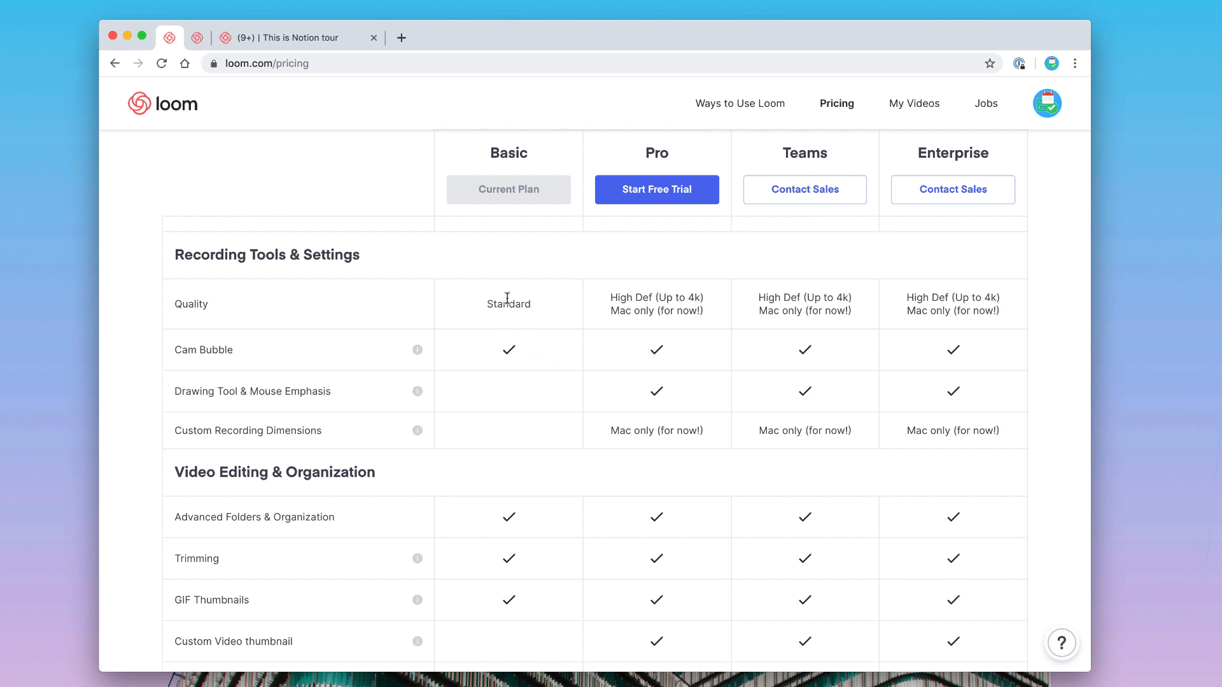
mouse_move(506, 277)
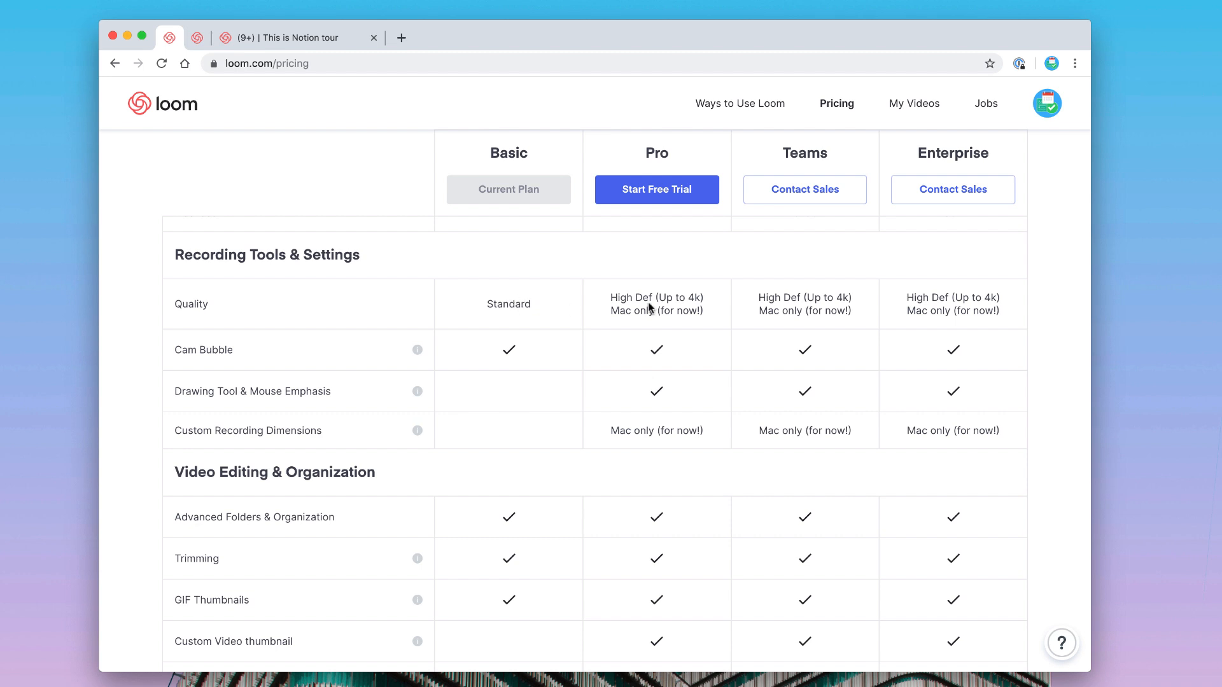
drag(611, 304, 702, 311)
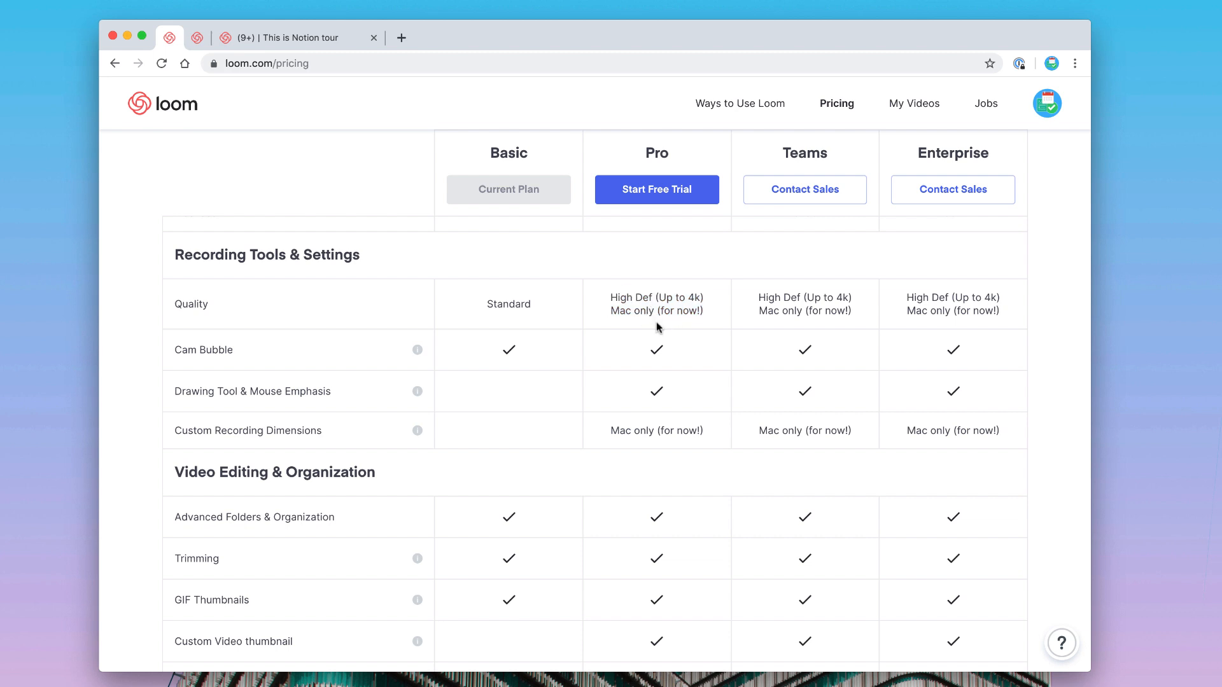
mouse_move(593, 393)
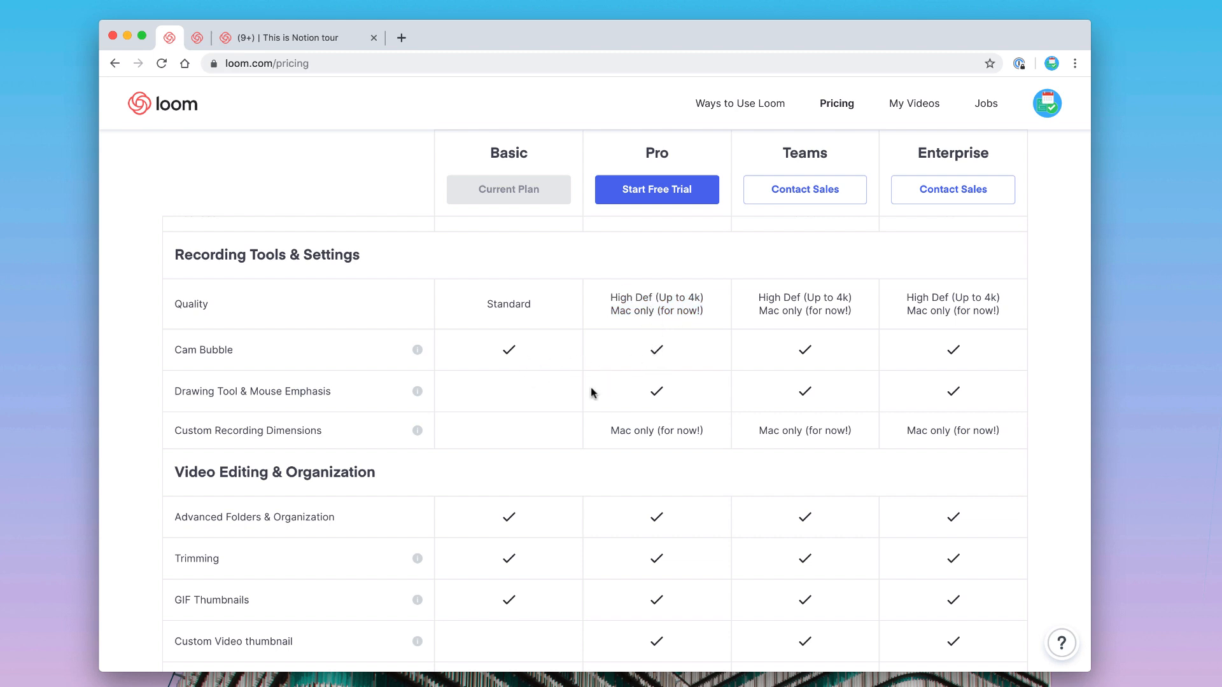
scroll(down, 3)
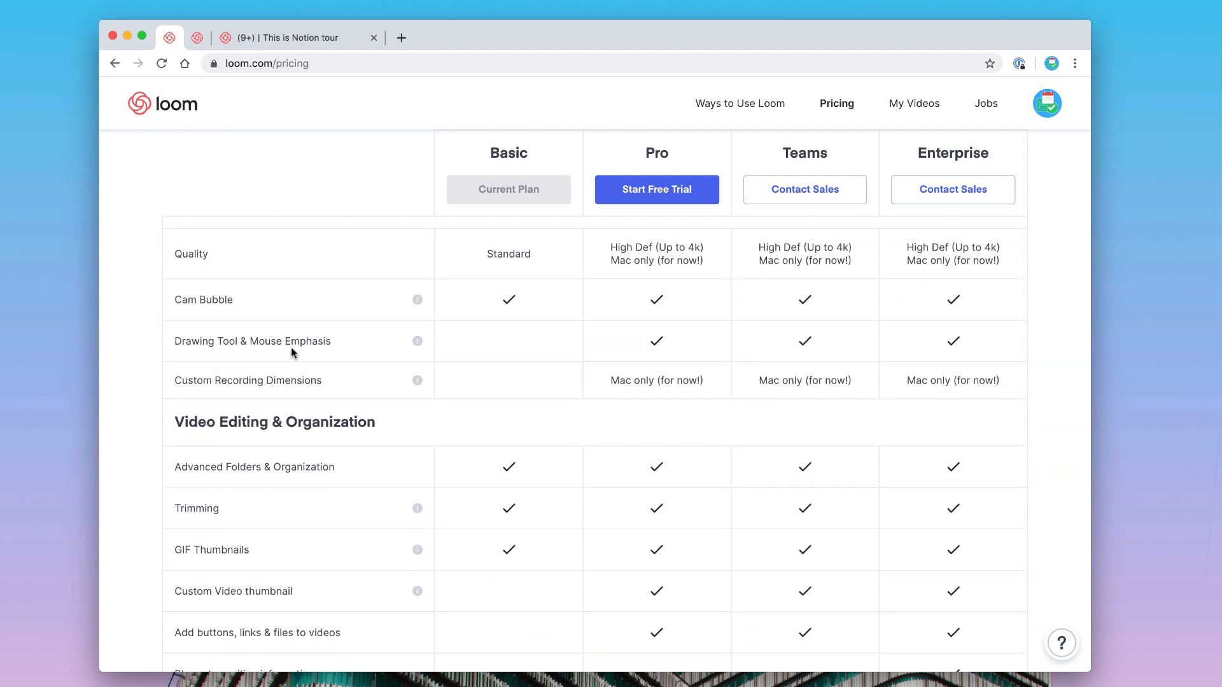
scroll(down, 3)
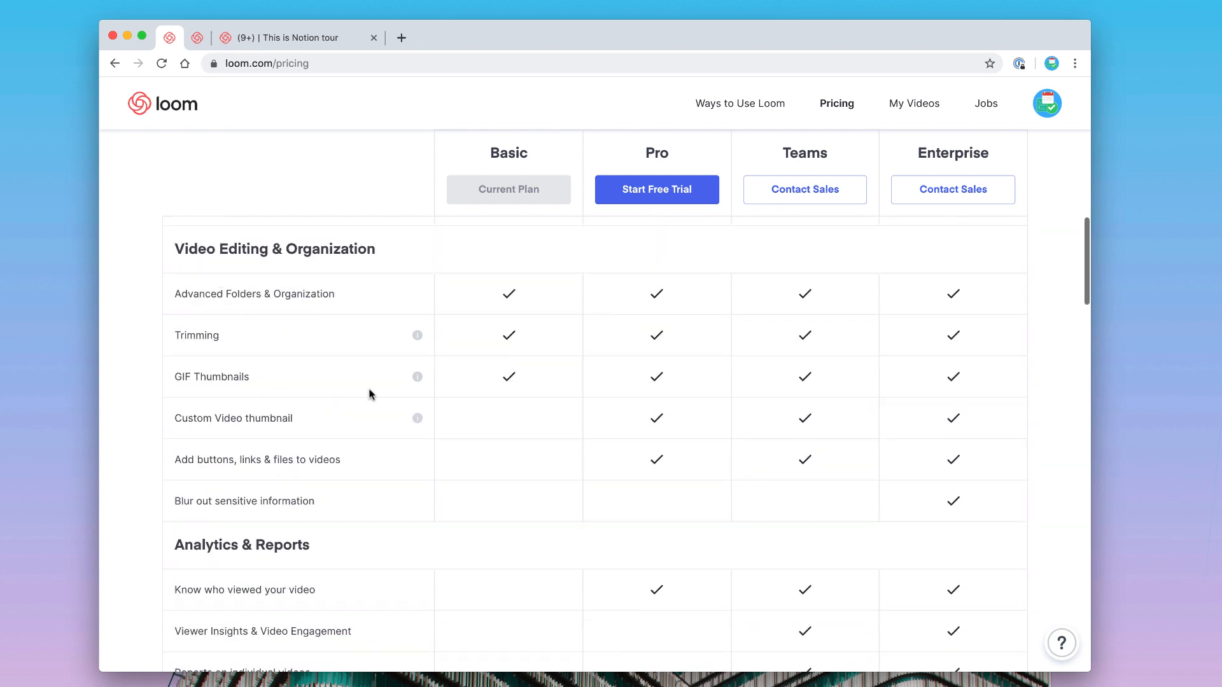
scroll(down, 3)
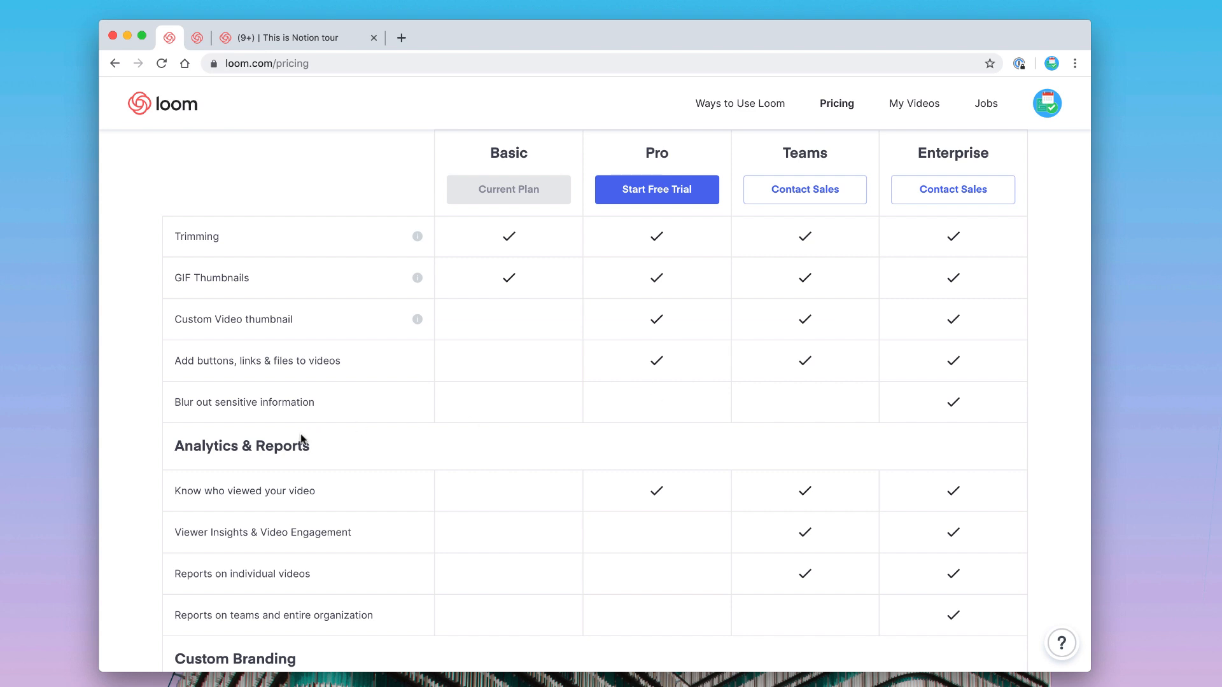
mouse_move(348, 475)
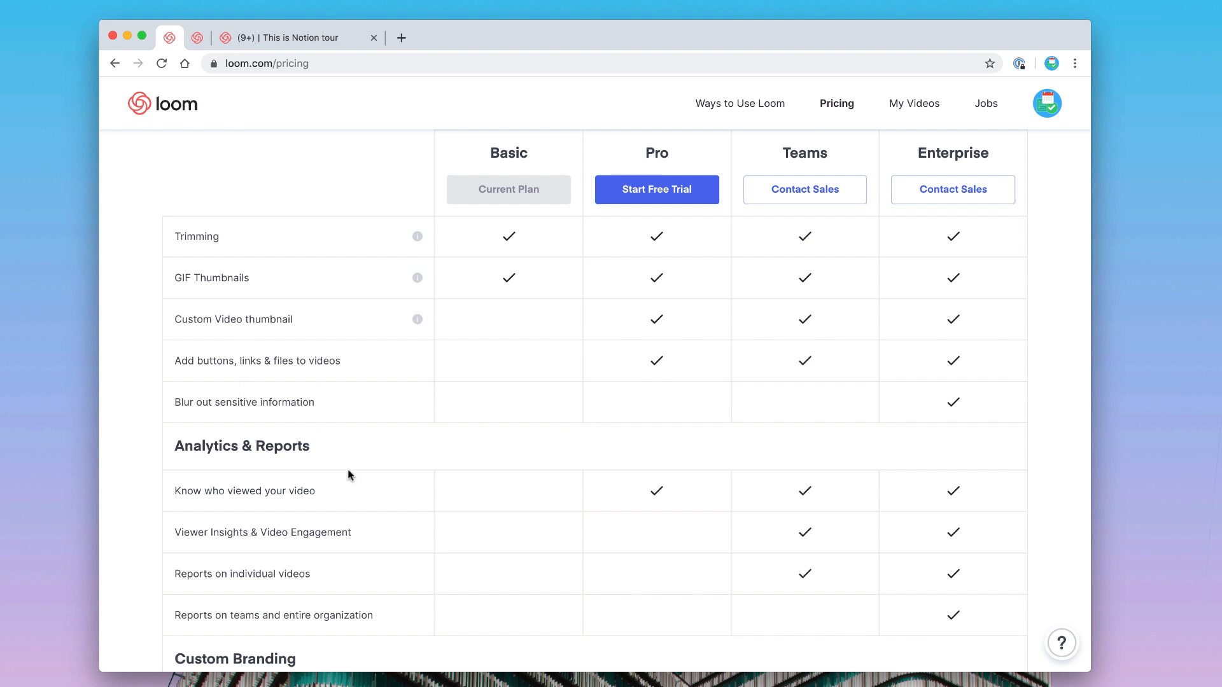
scroll(down, 3)
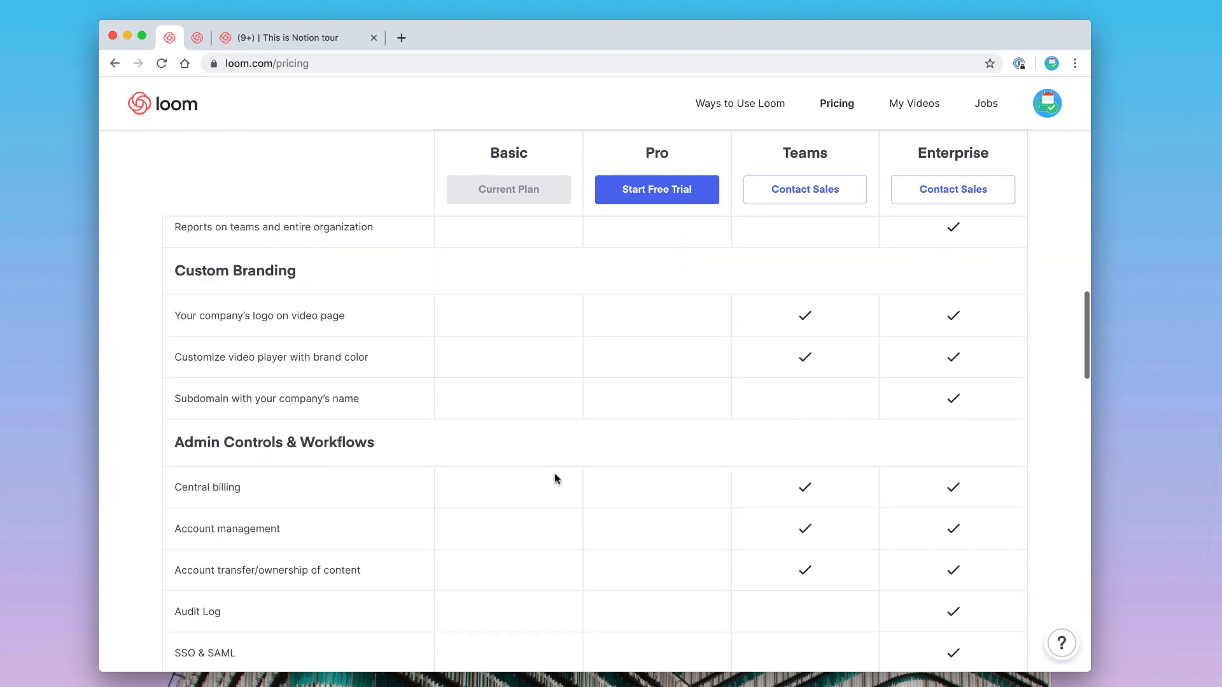
mouse_move(400, 442)
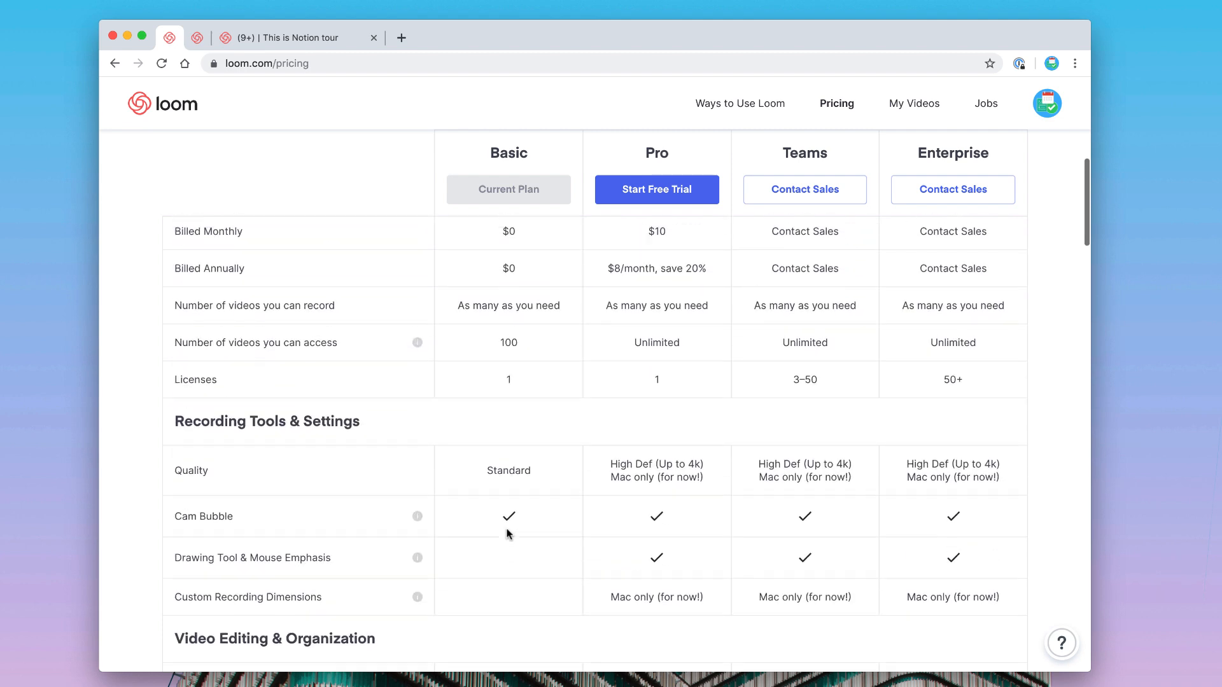
scroll(up, 3)
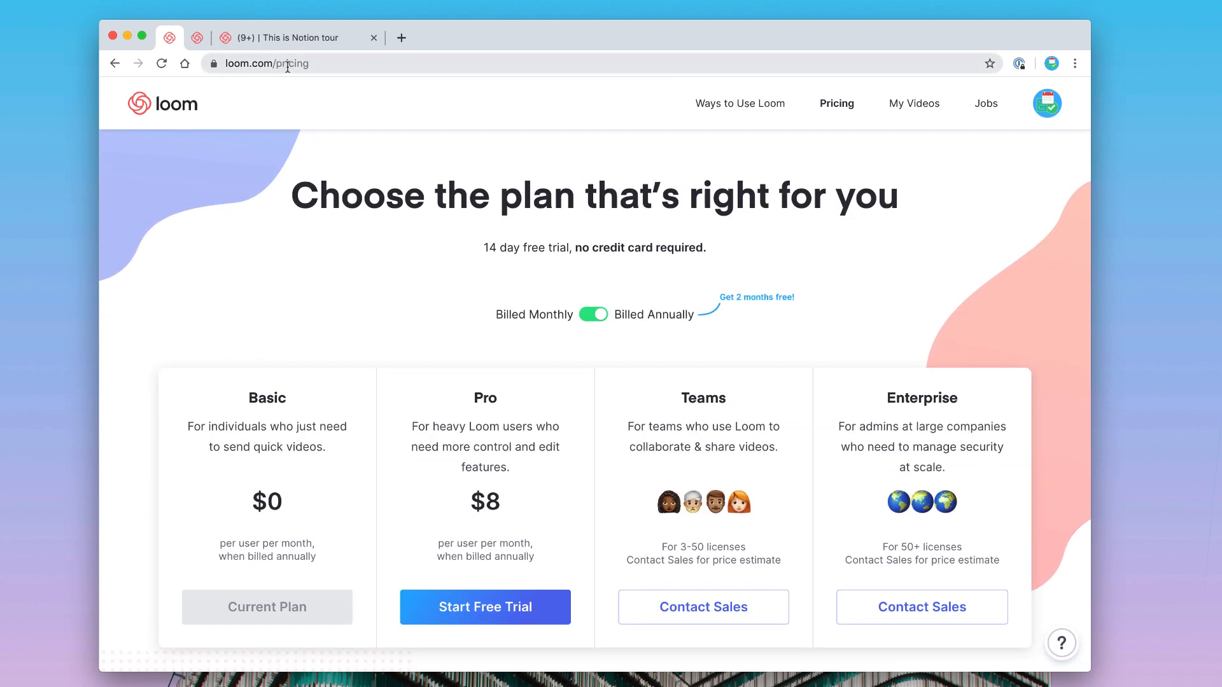
click(296, 38)
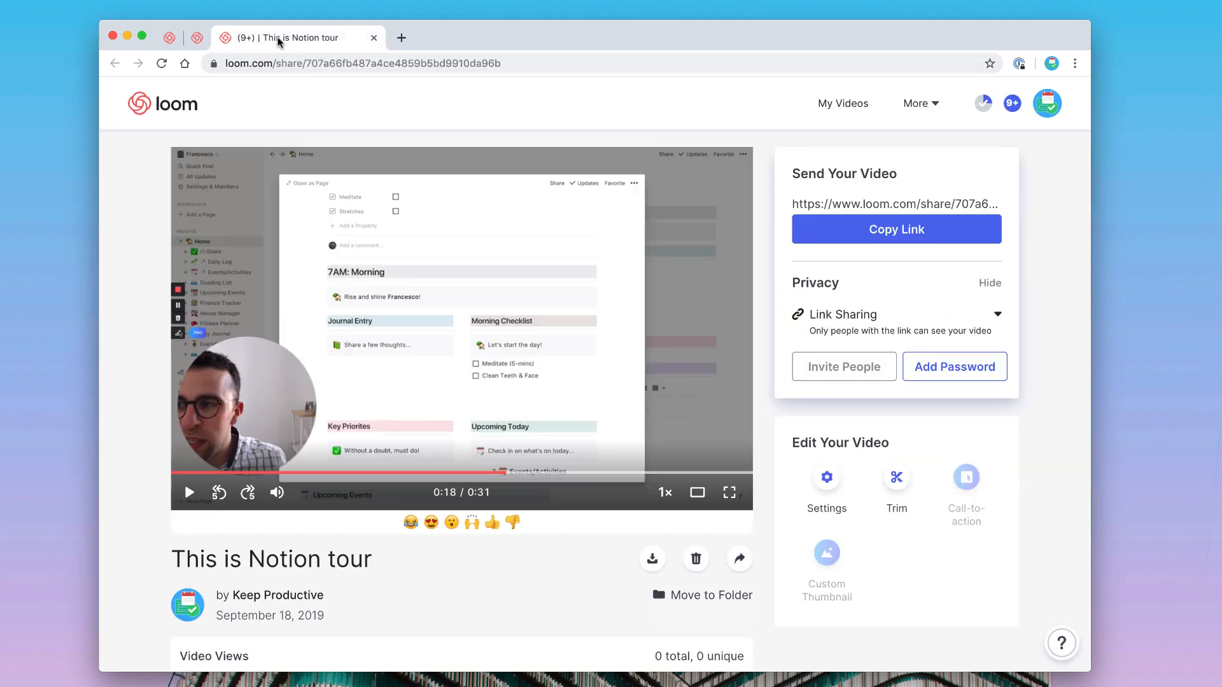
mouse_move(216, 101)
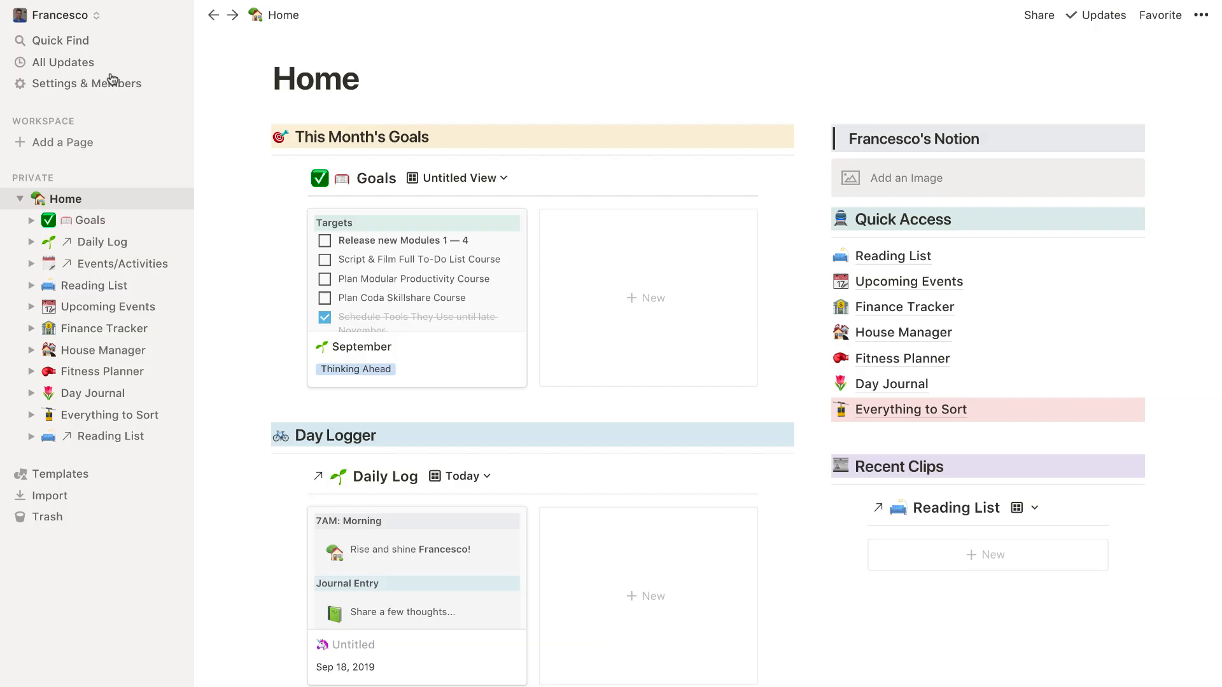
Step: Switch to the Keep Productive workspace and scroll its home page
click(58, 14)
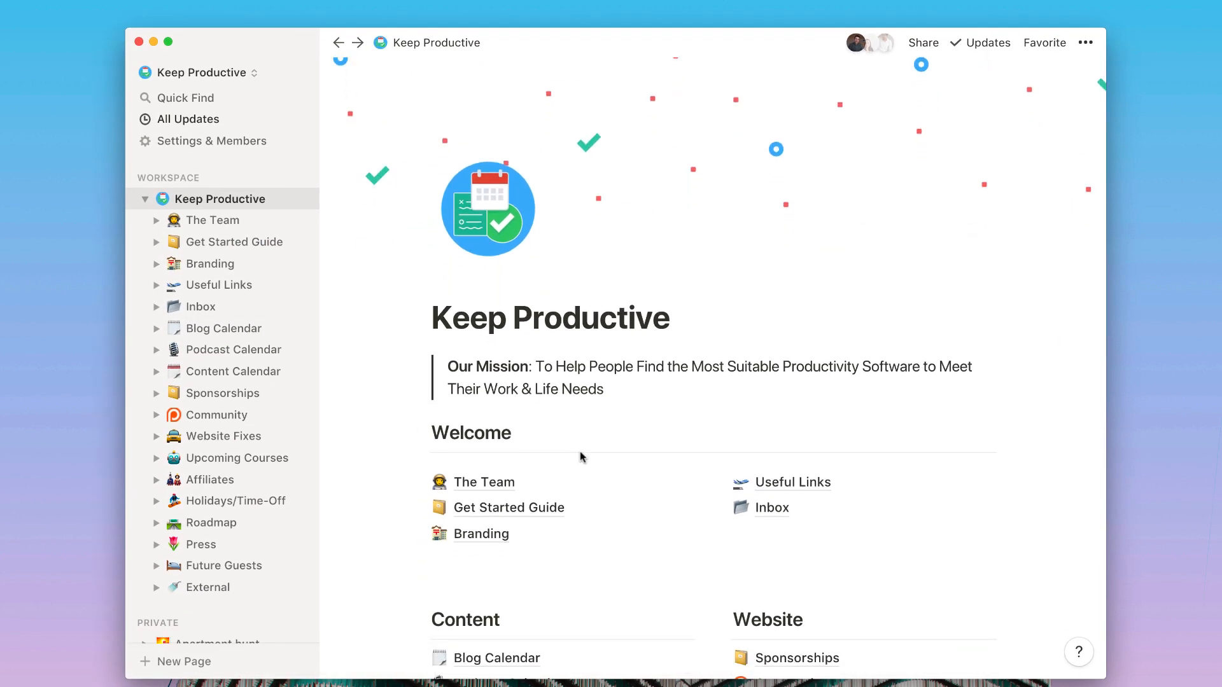
scroll(down, 3)
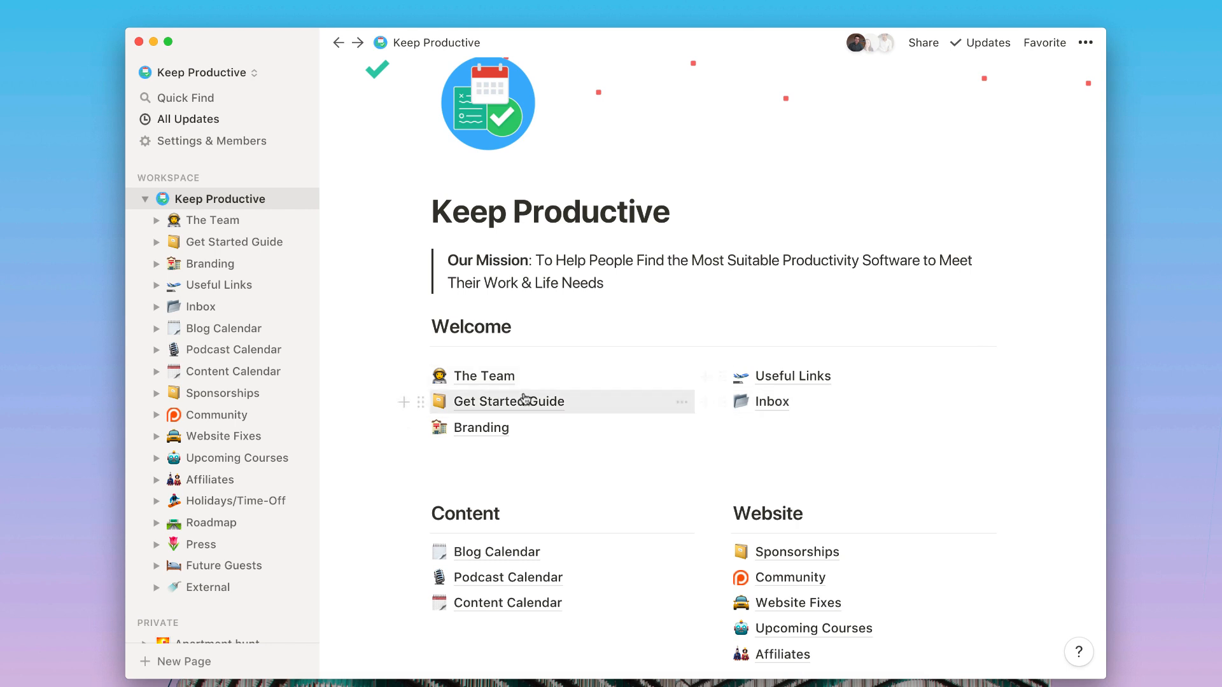
Step: Open Get Started Guide > Uploading Articles and type '/' after its final step
click(507, 402)
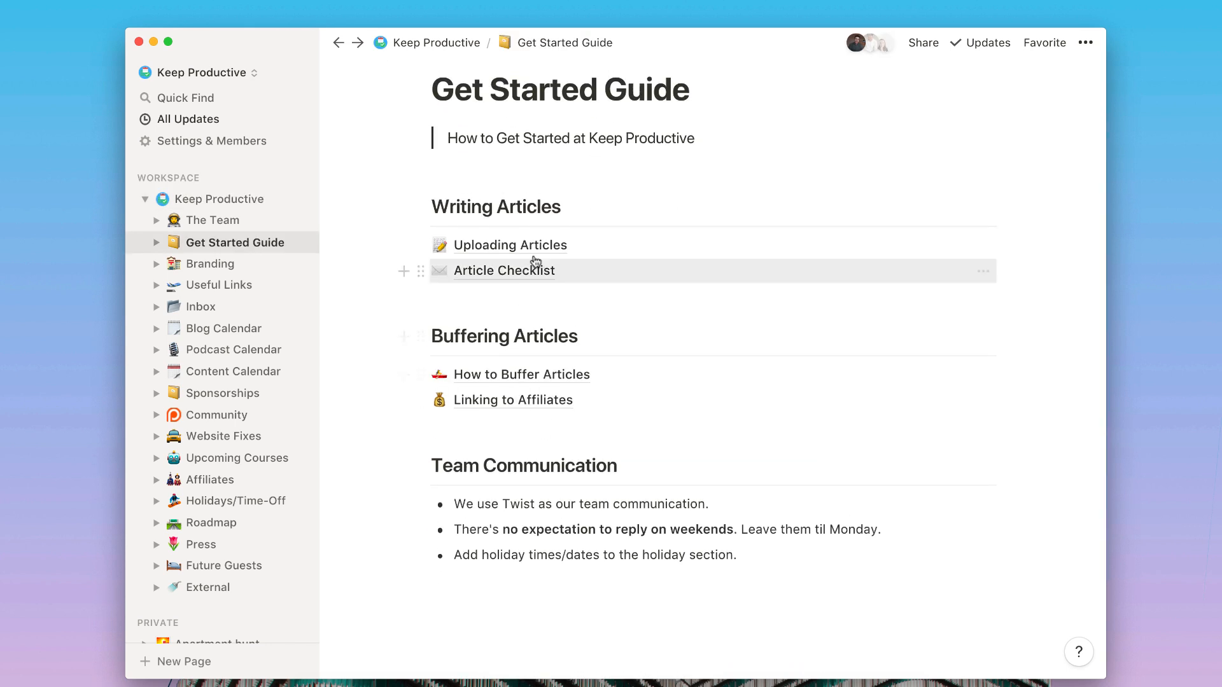
mouse_move(521, 249)
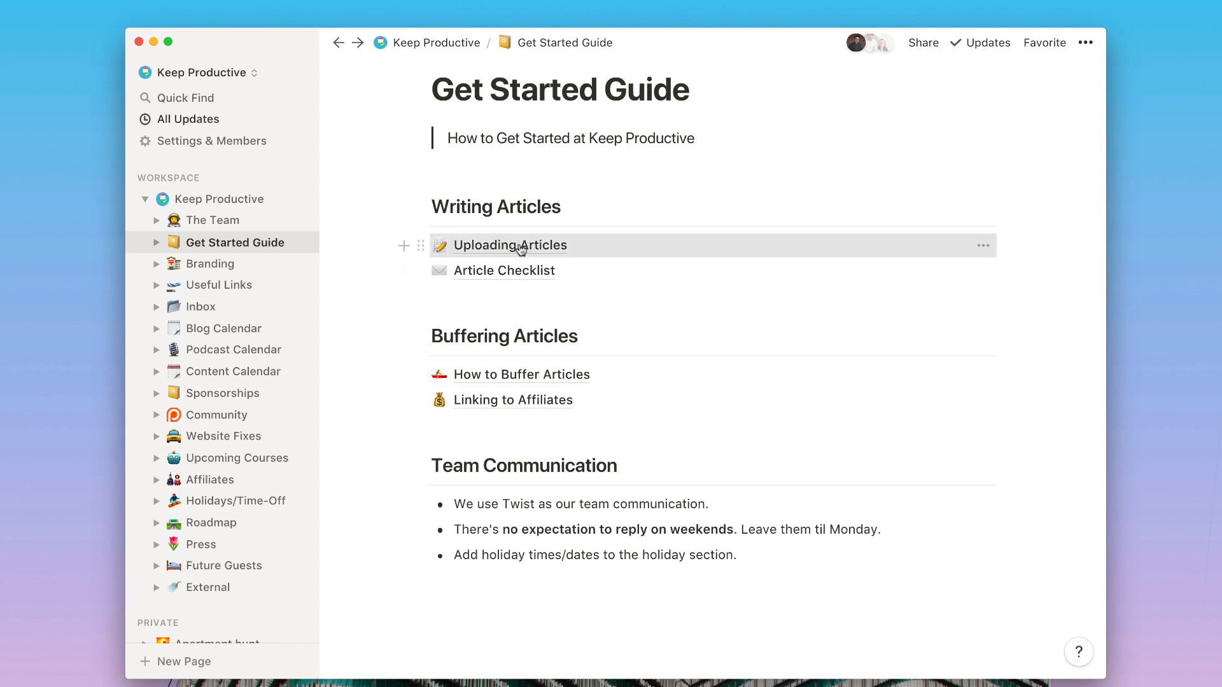
click(509, 246)
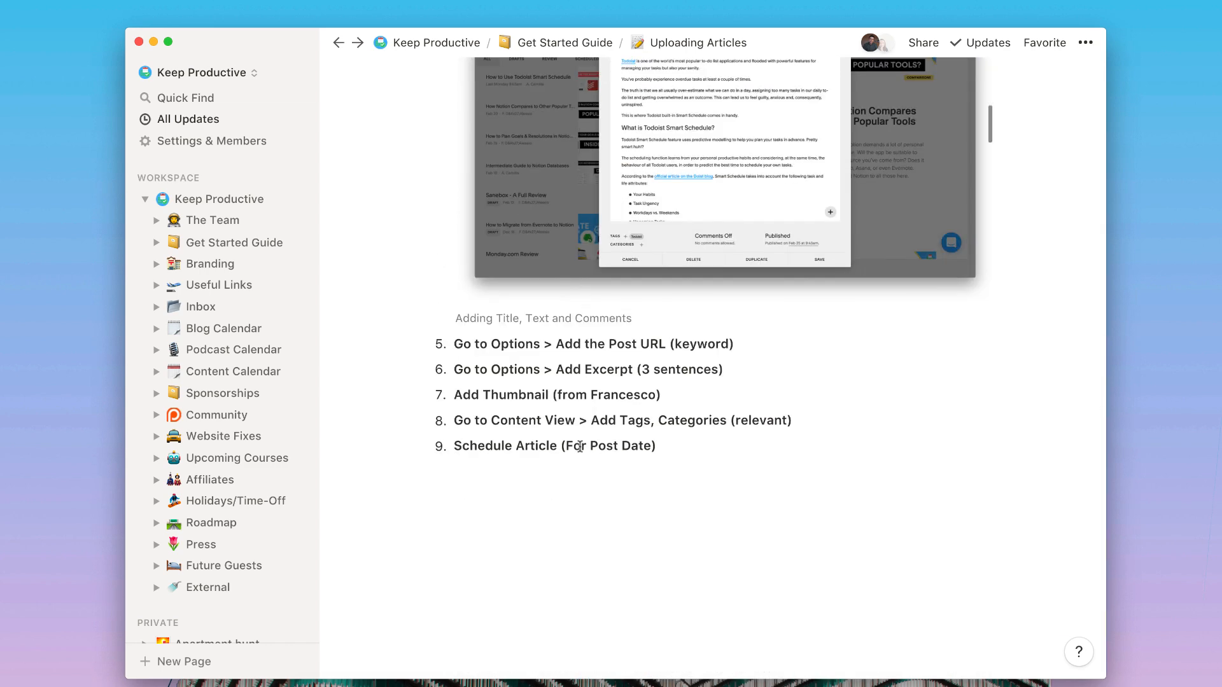
text(/)
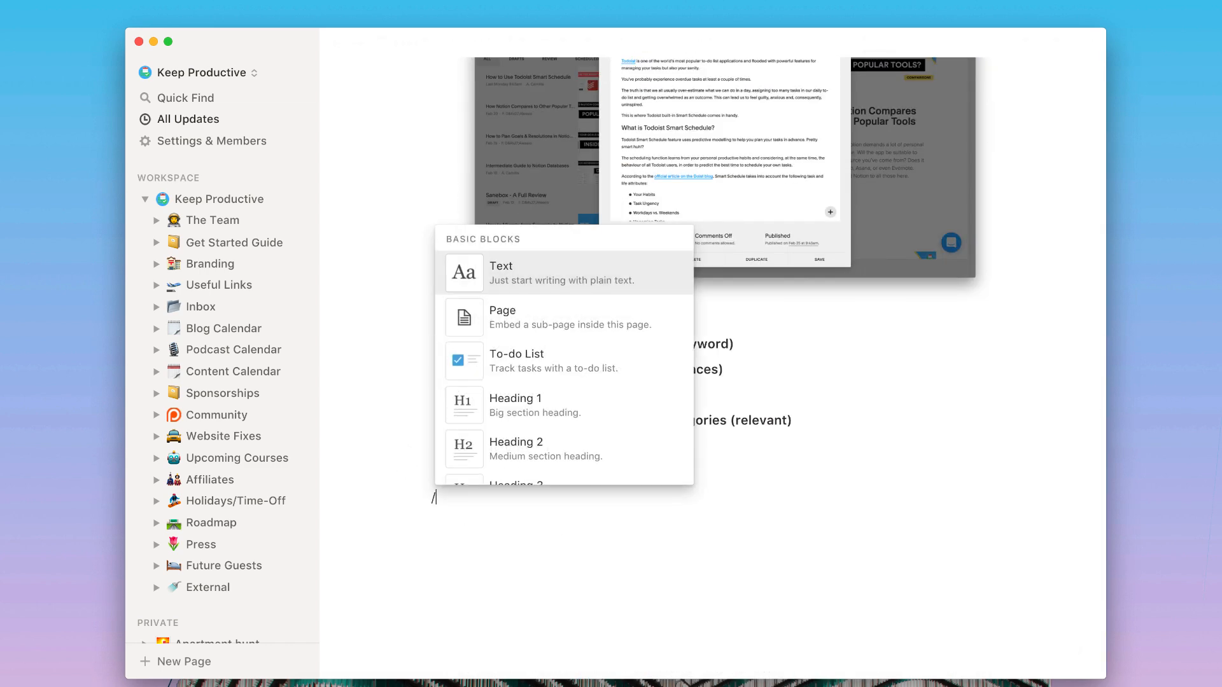
Step: Select the Loom embed via 'loo' and scroll to the video under 'Watch below:'
text(loo)
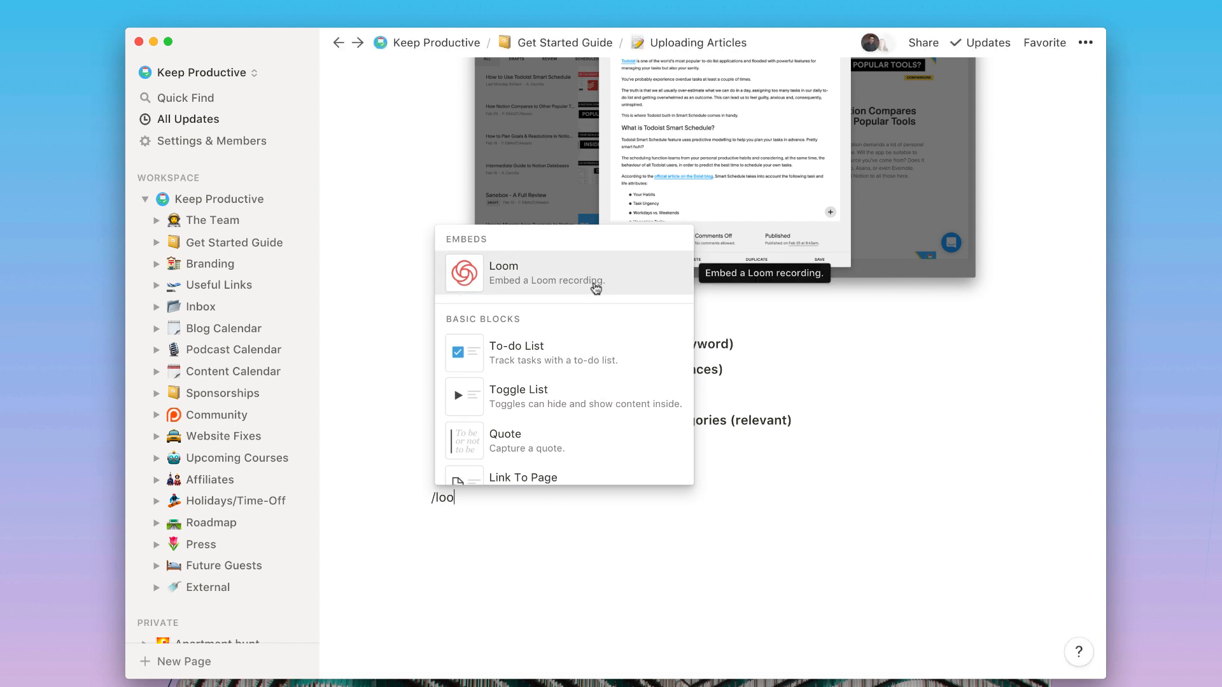
mouse_move(604, 324)
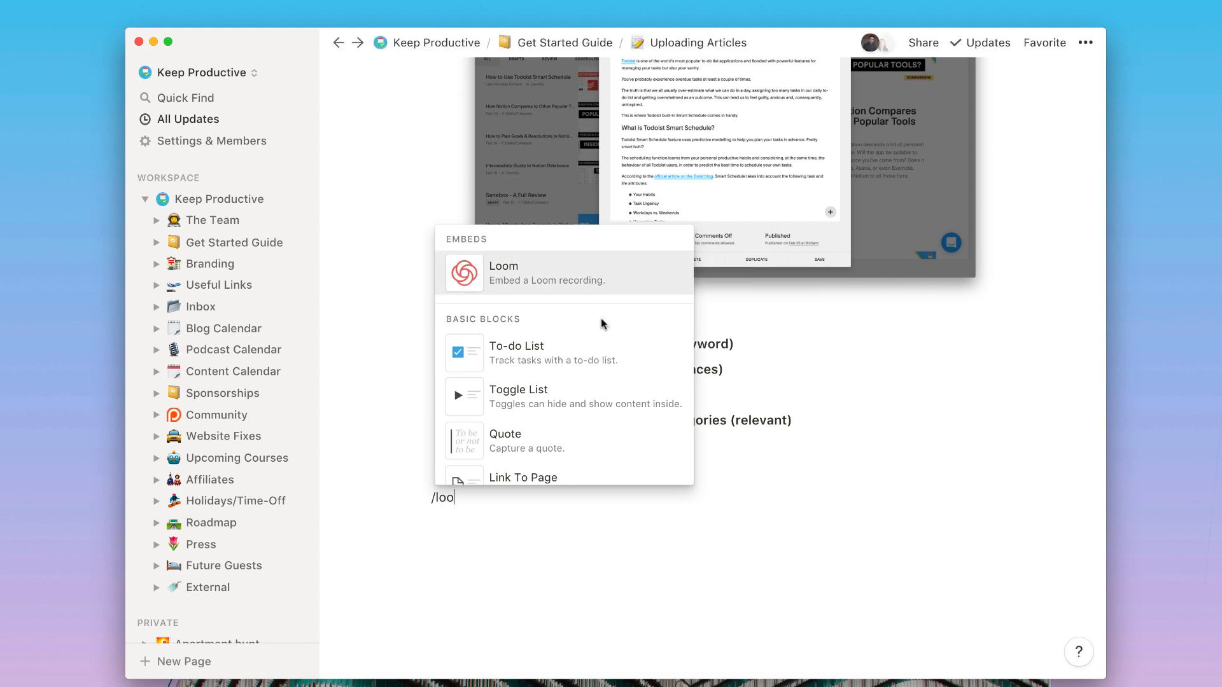
click(503, 273)
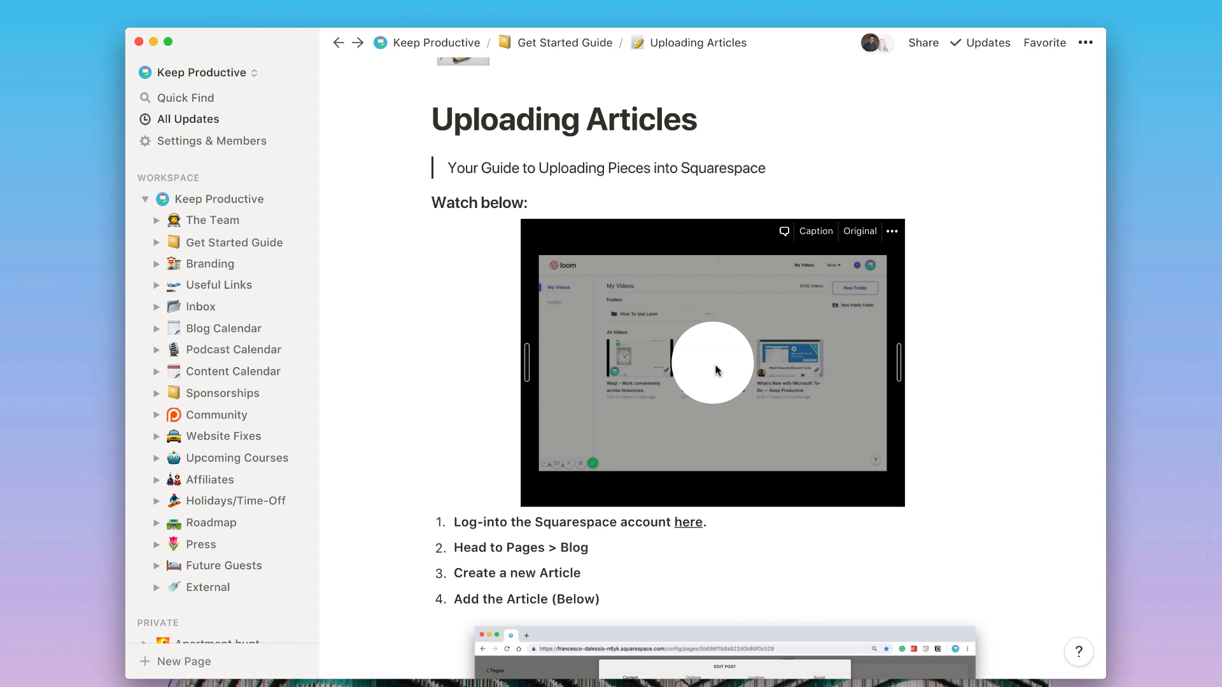
Step: Play the embedded Loom guide video for a few seconds, then pause it
click(711, 361)
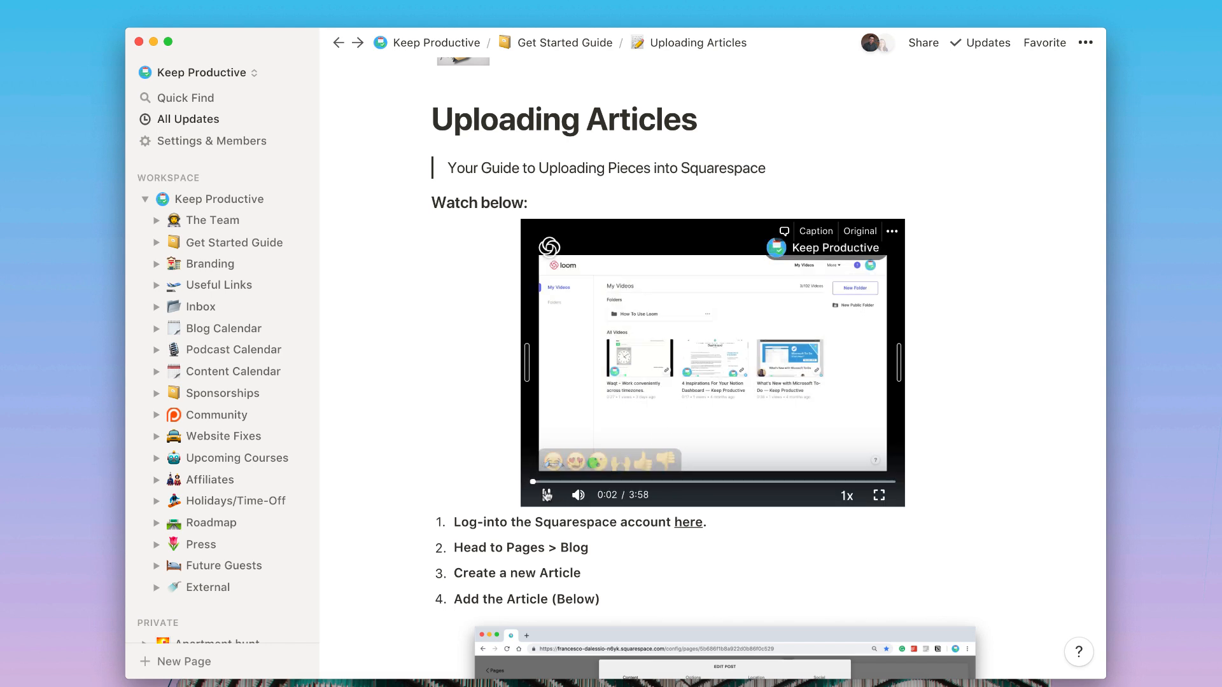
click(548, 496)
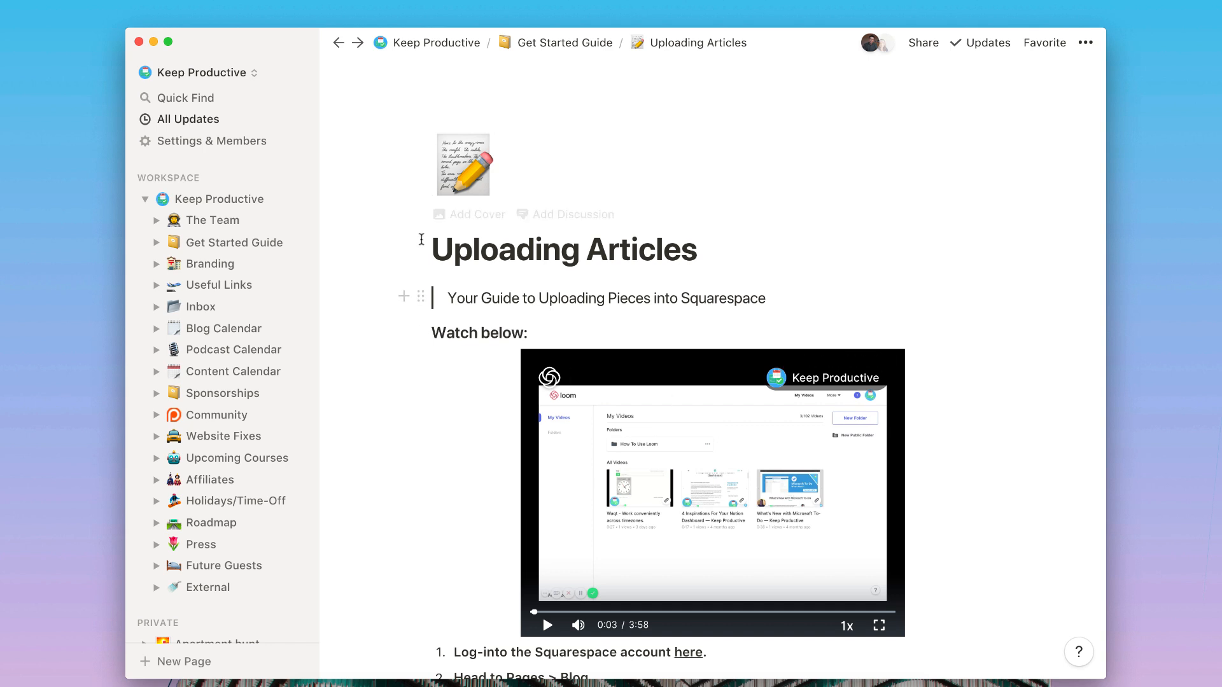
mouse_move(581, 338)
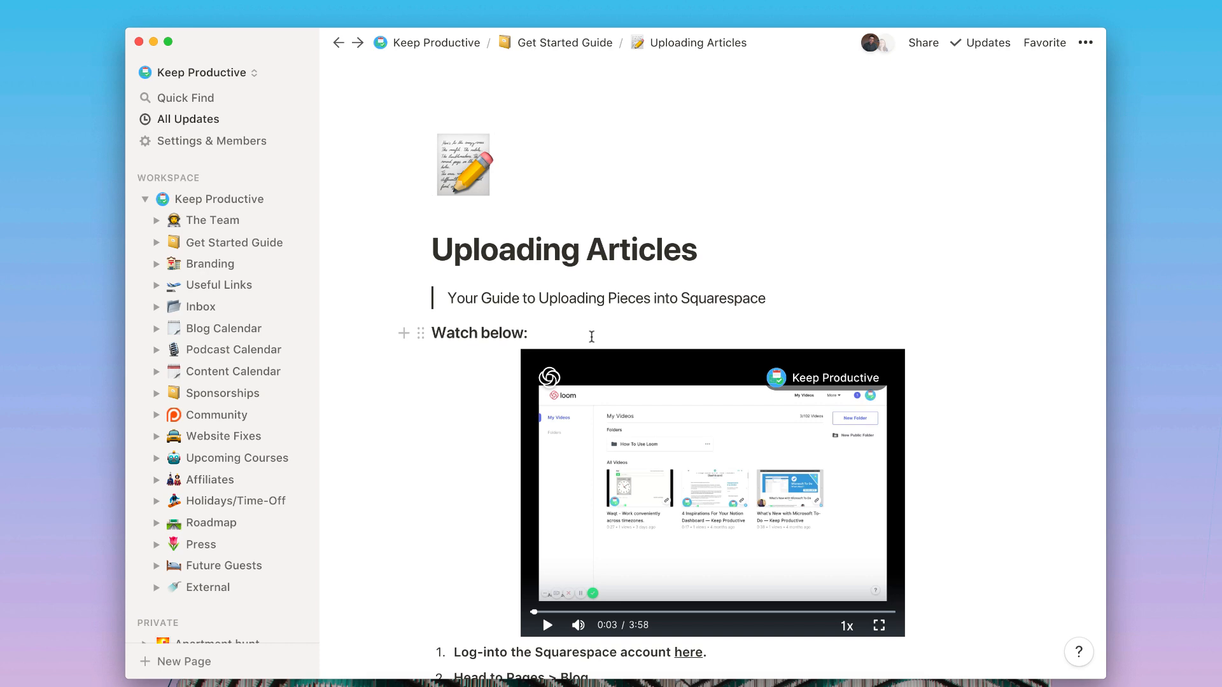
mouse_move(511, 626)
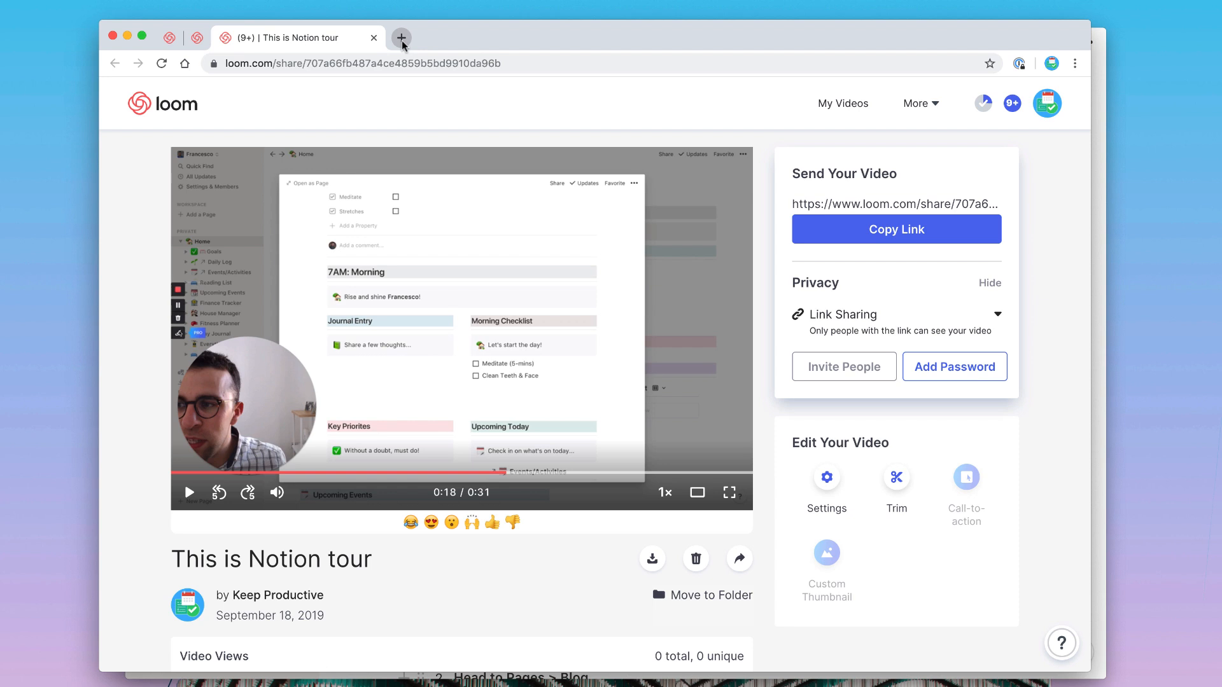
Step: Open a new tab and go to the Airbnb UK home page by typing 'airnb'
click(402, 38)
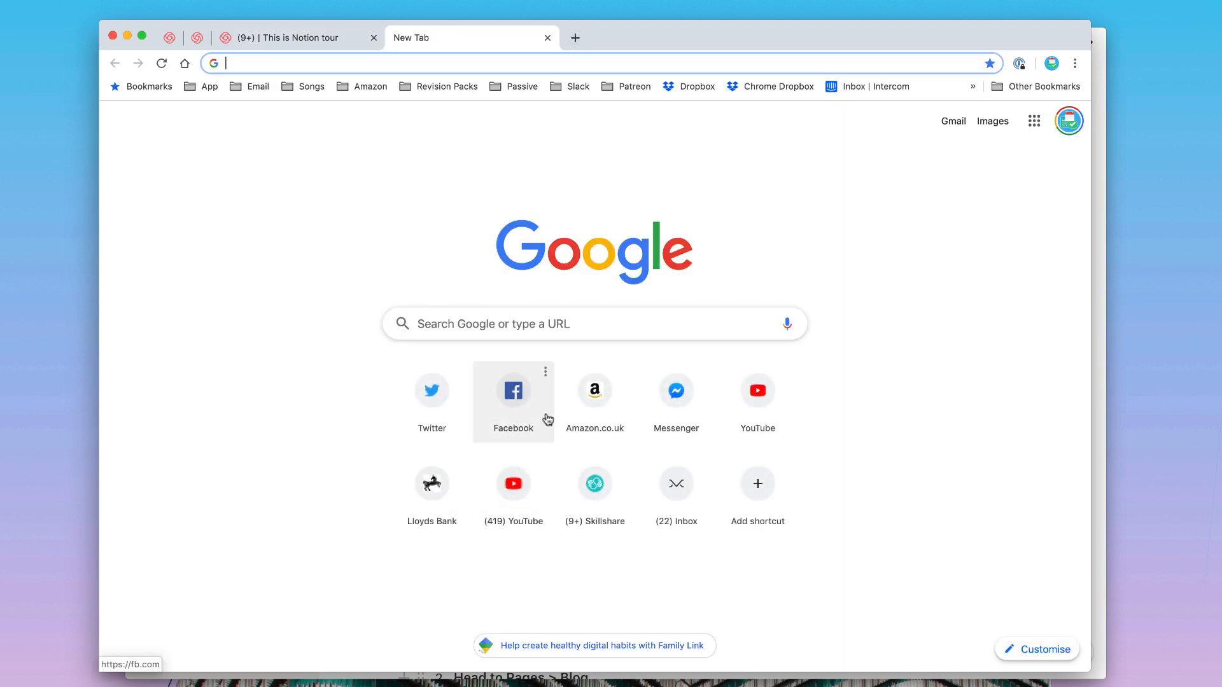
text(airnb)
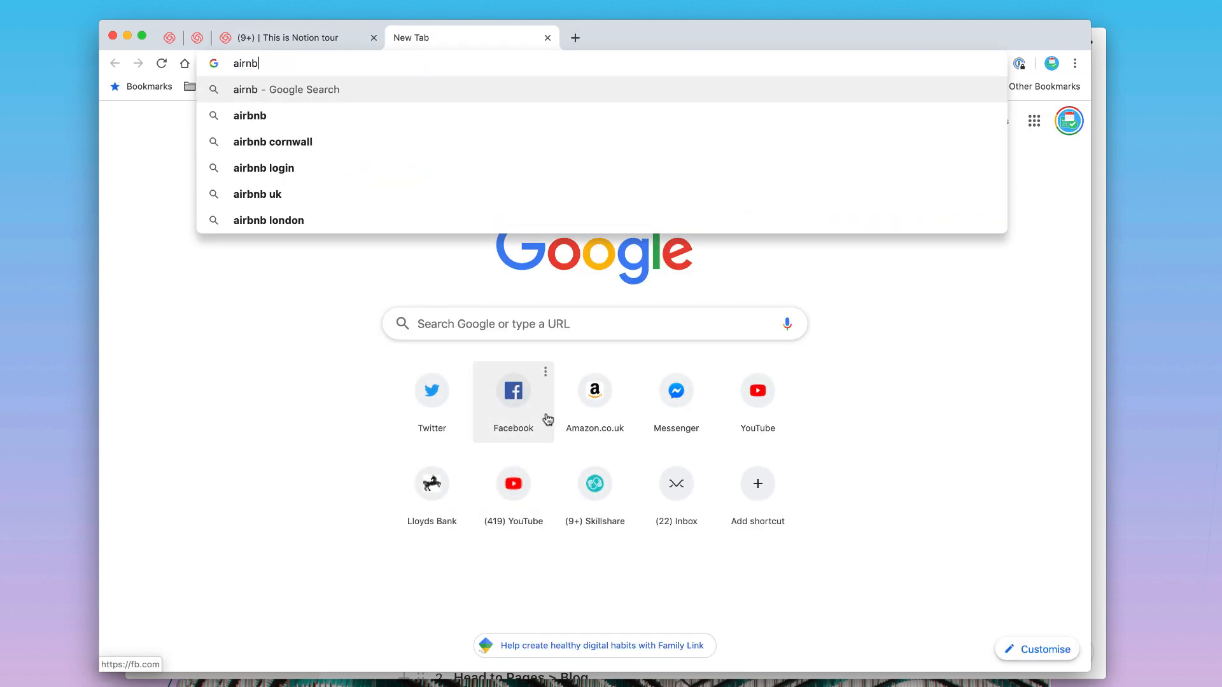
key(Backspace)
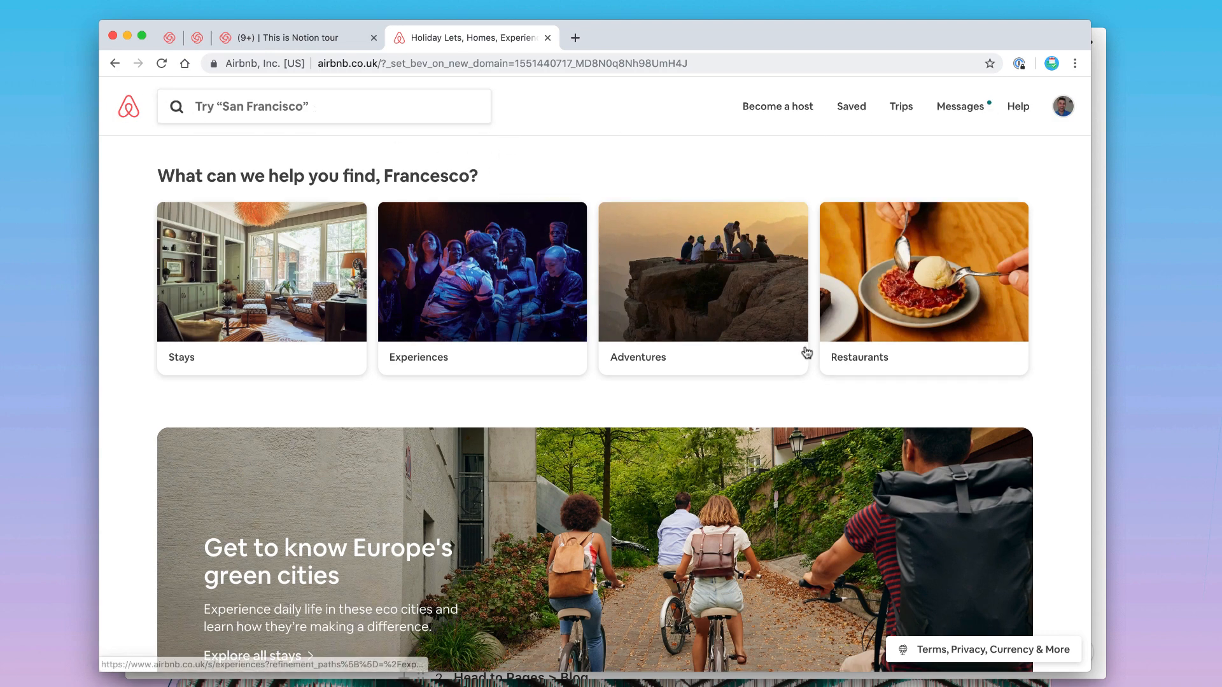
scroll(down, 3)
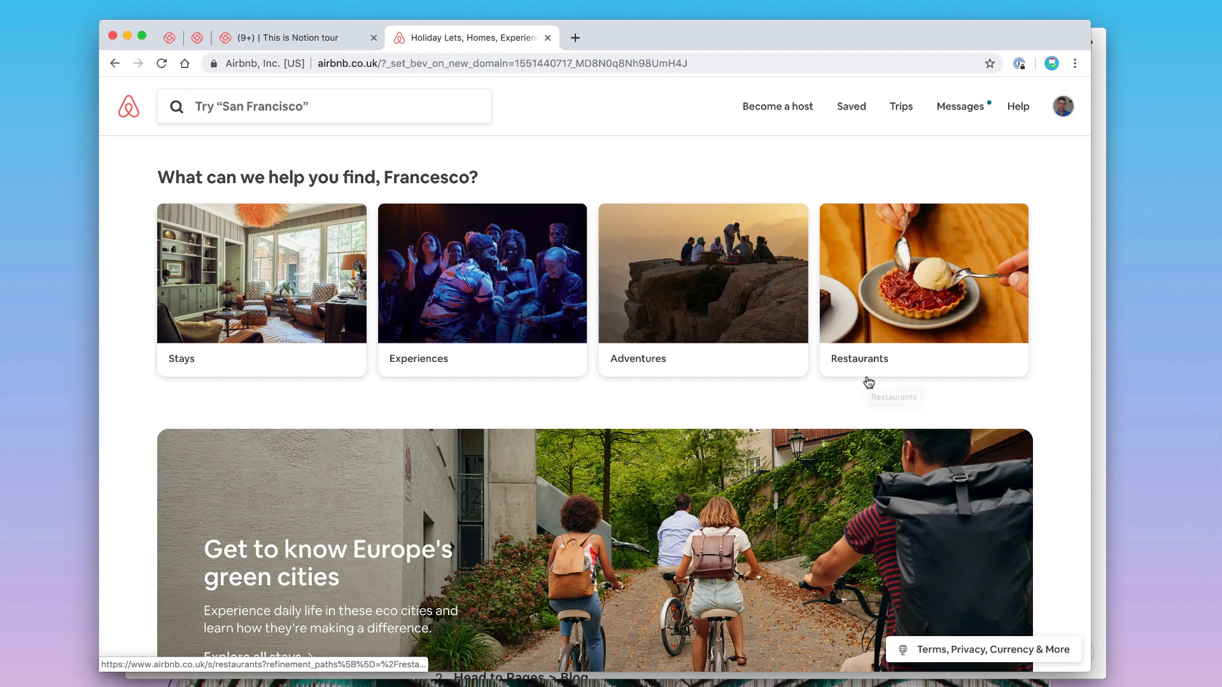
mouse_move(868, 382)
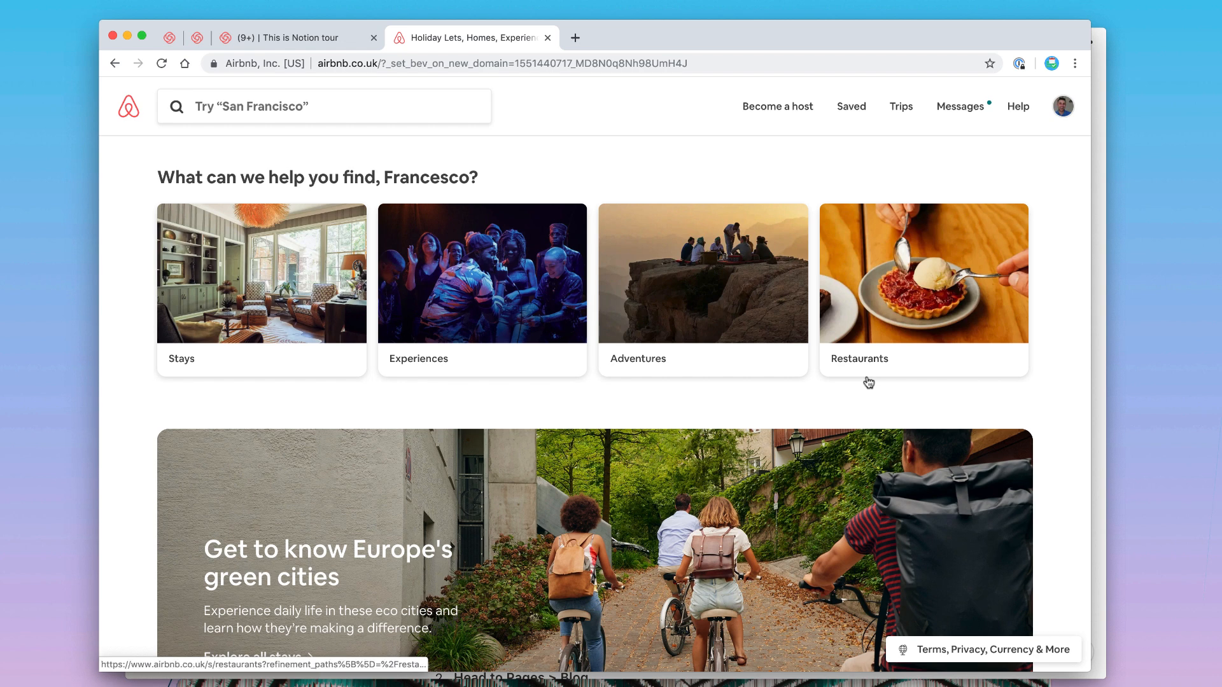